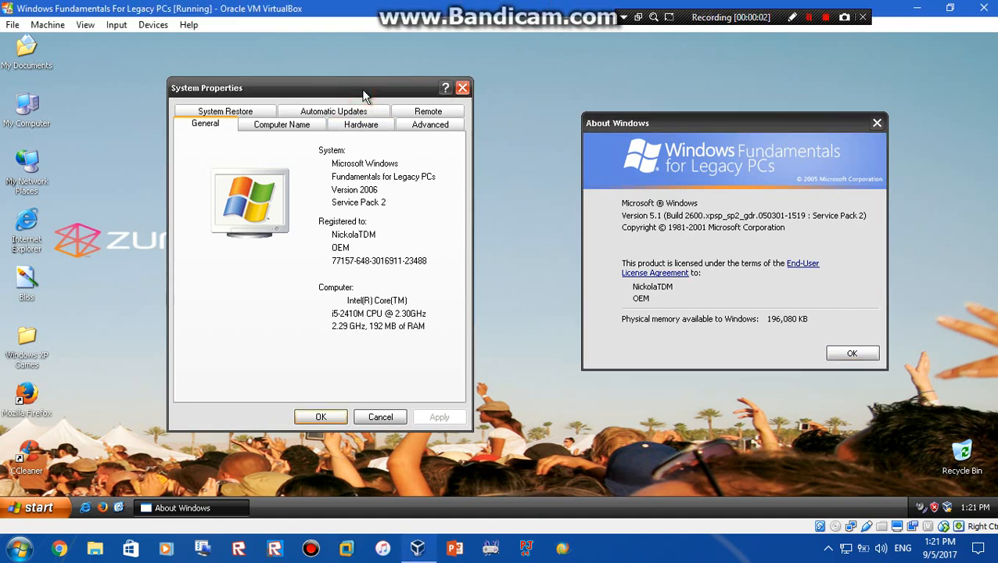
mouse_move(401, 202)
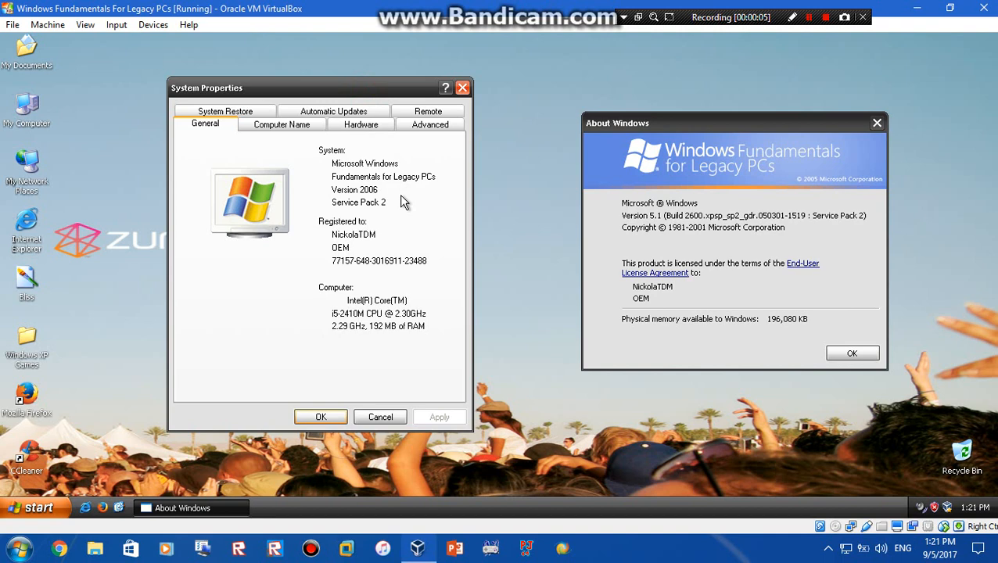
mouse_move(390, 202)
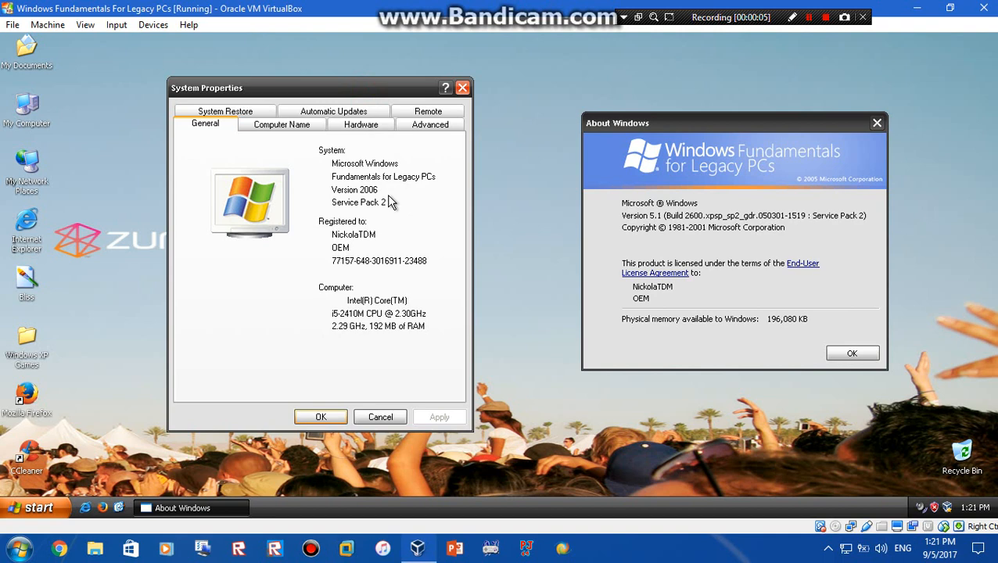
mouse_move(471, 7)
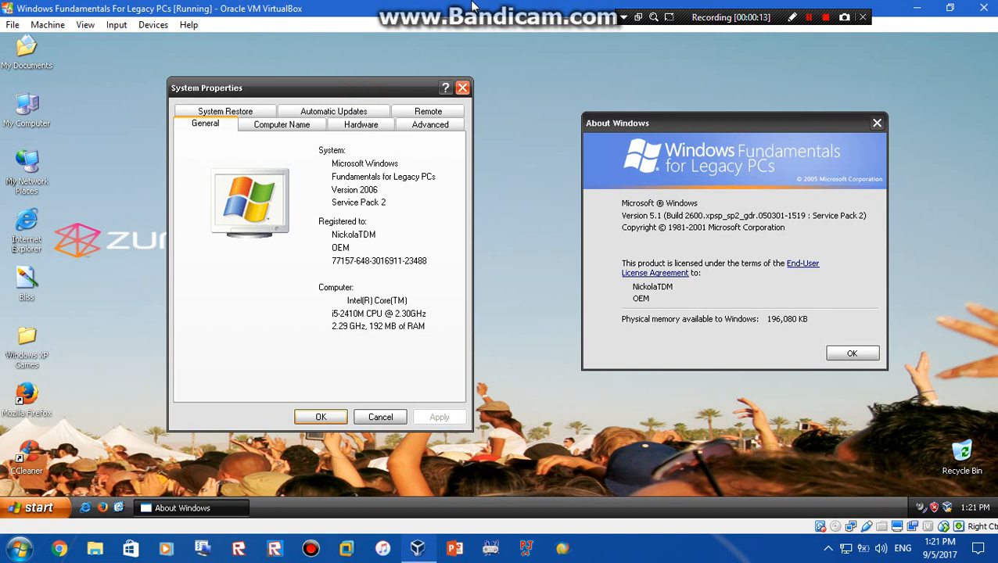
mouse_move(666, 187)
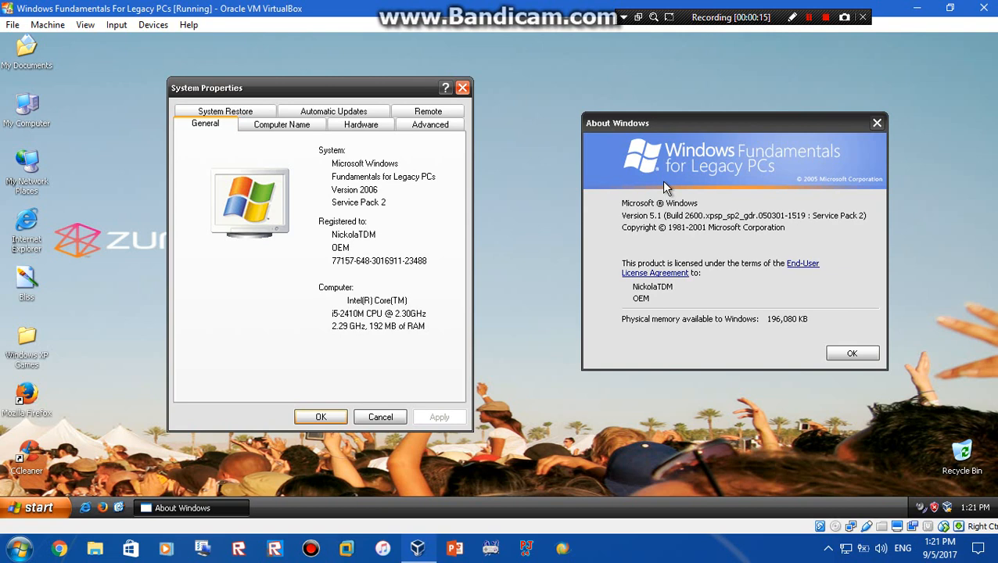
mouse_move(719, 205)
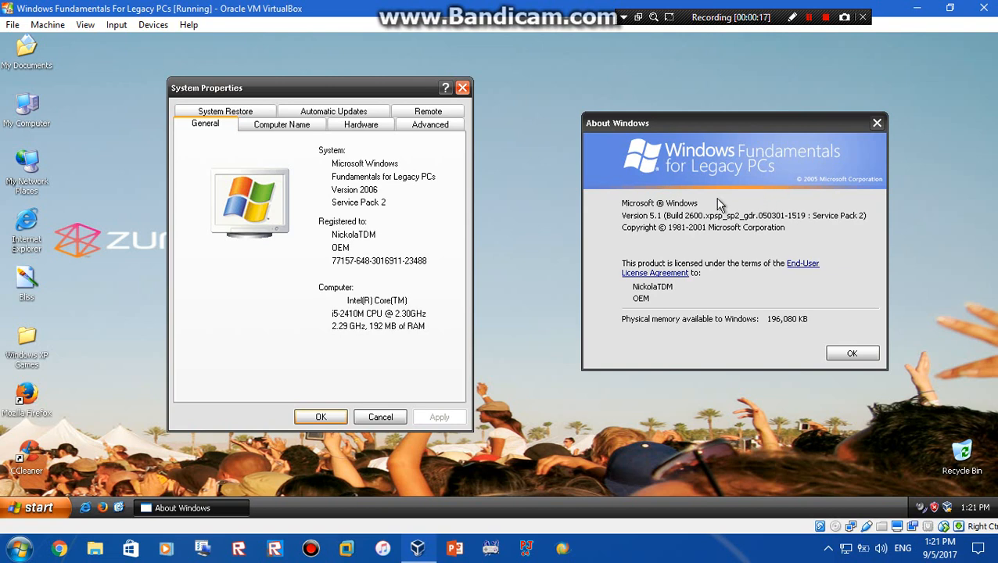
mouse_move(173, 200)
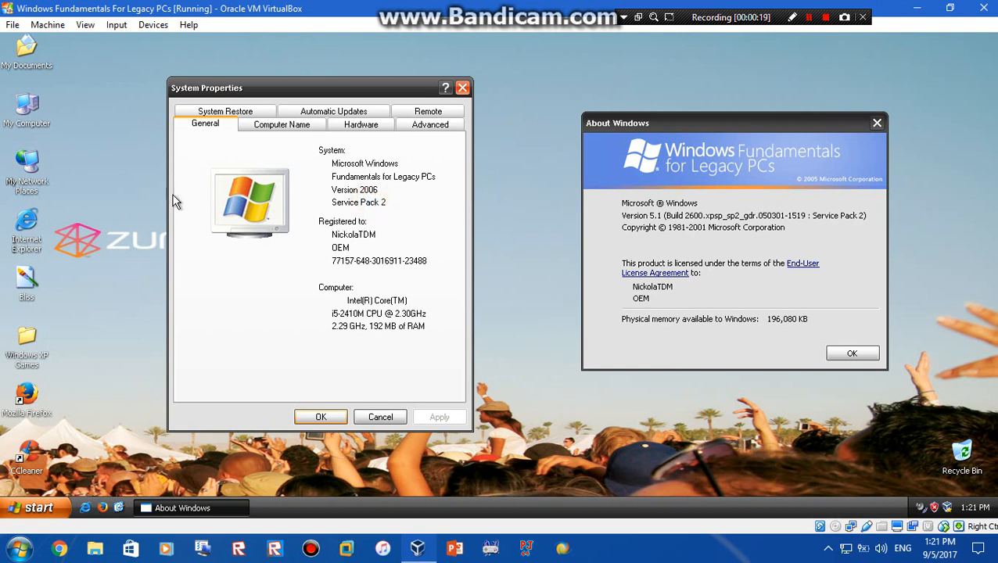
mouse_move(475, 307)
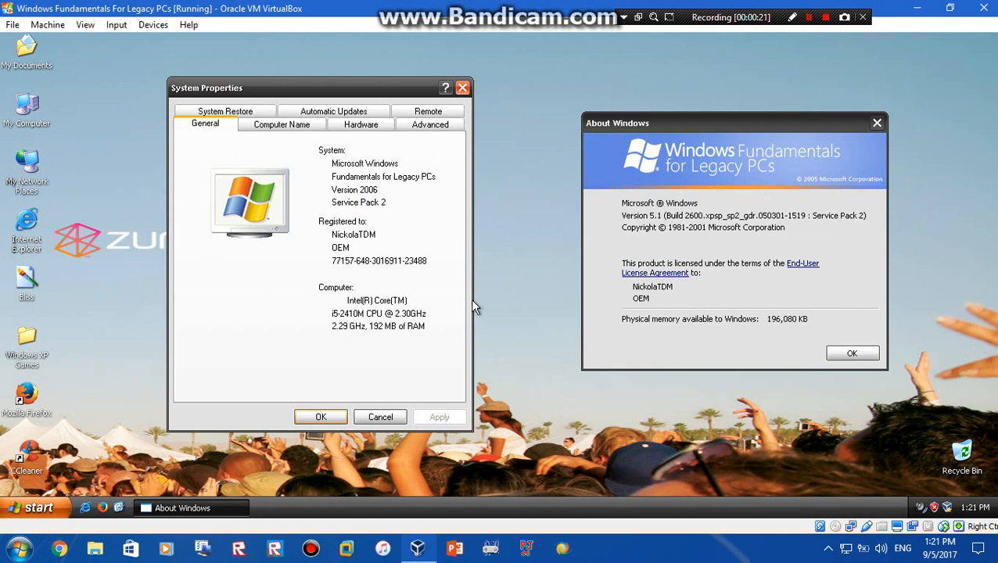
mouse_move(508, 234)
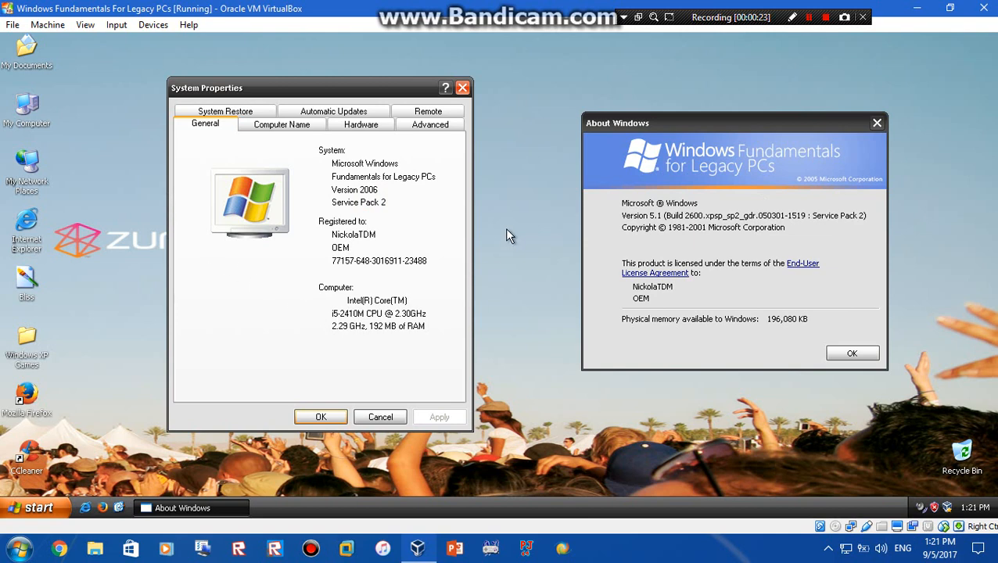
mouse_move(617, 114)
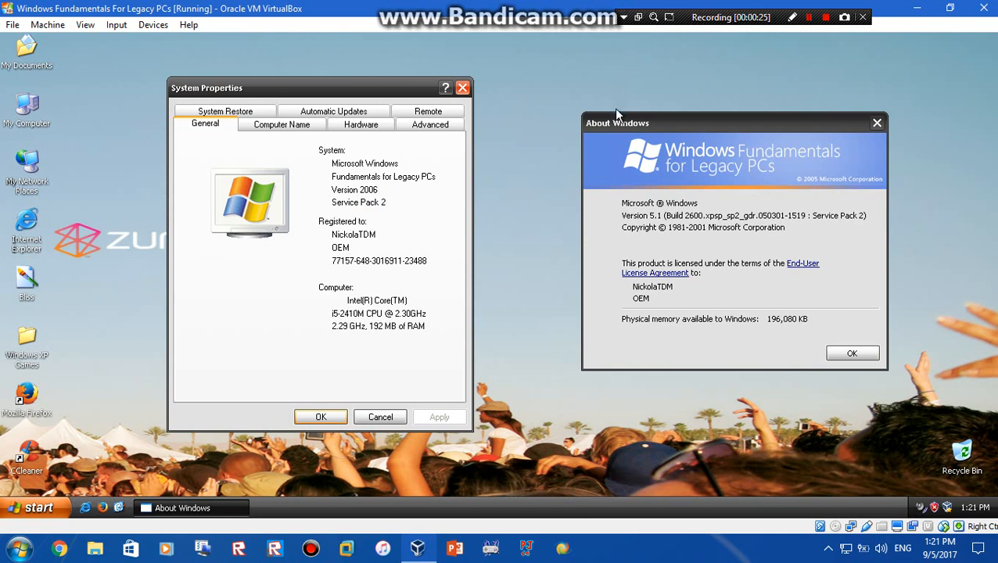
mouse_move(622, 90)
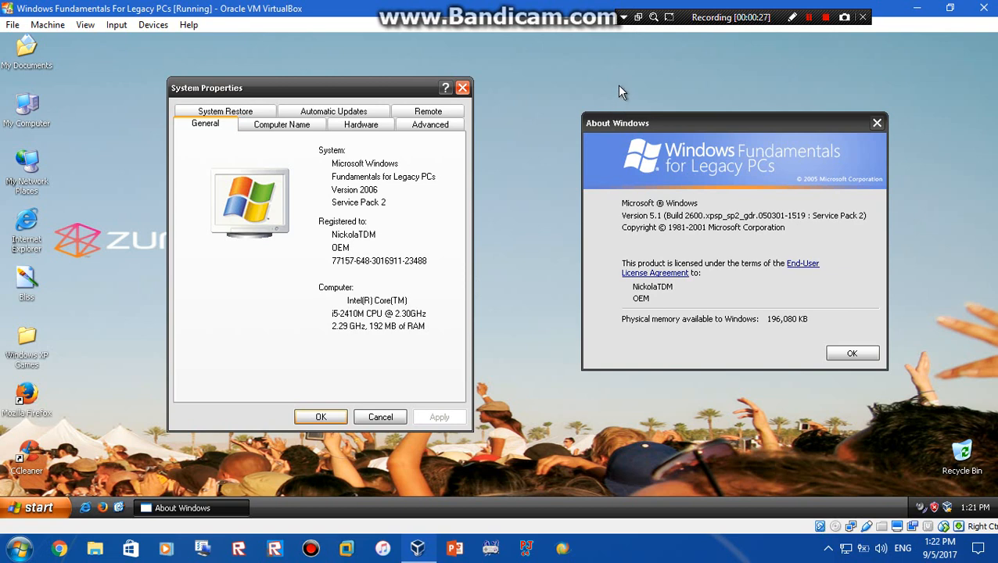
mouse_move(320, 198)
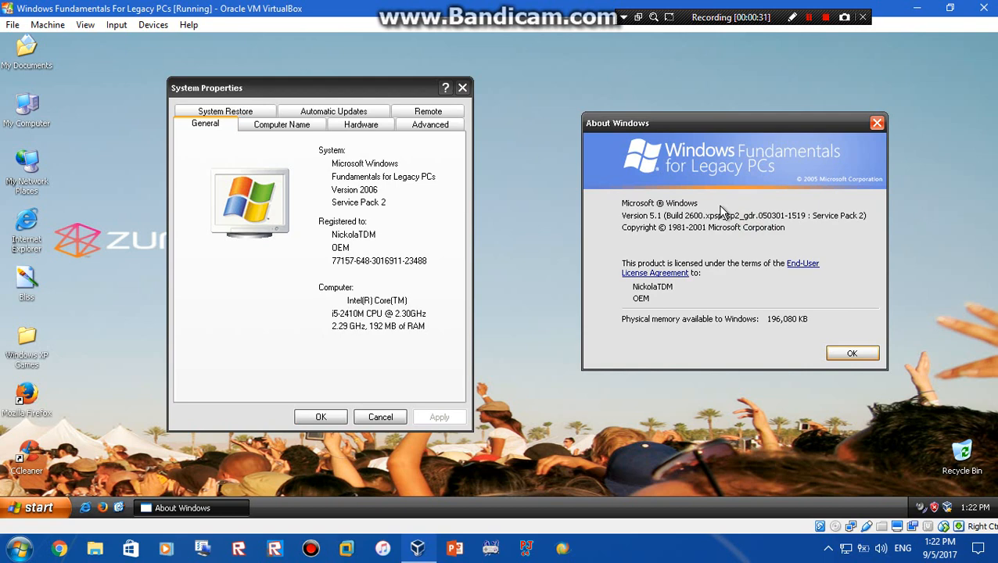
mouse_move(729, 235)
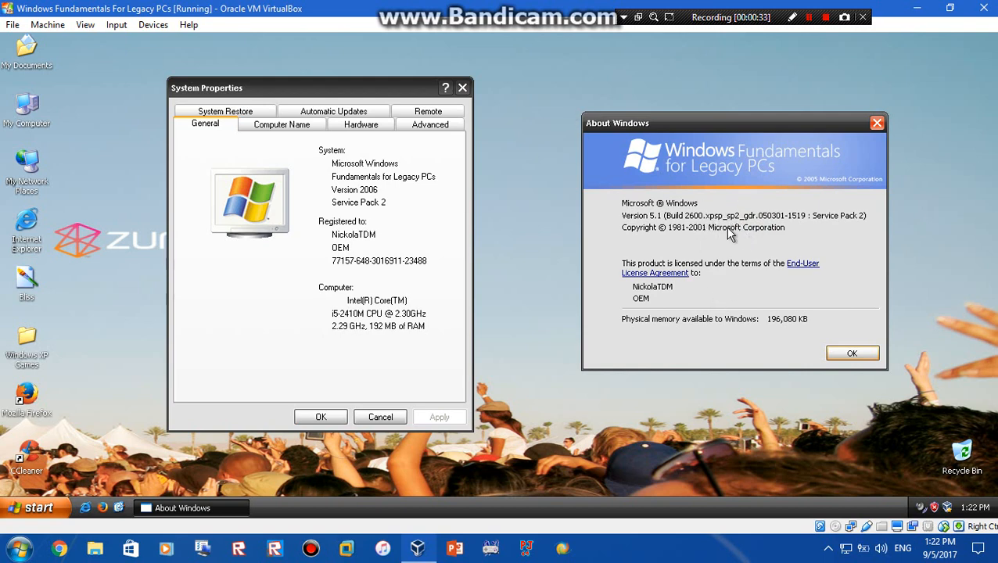
mouse_move(692, 204)
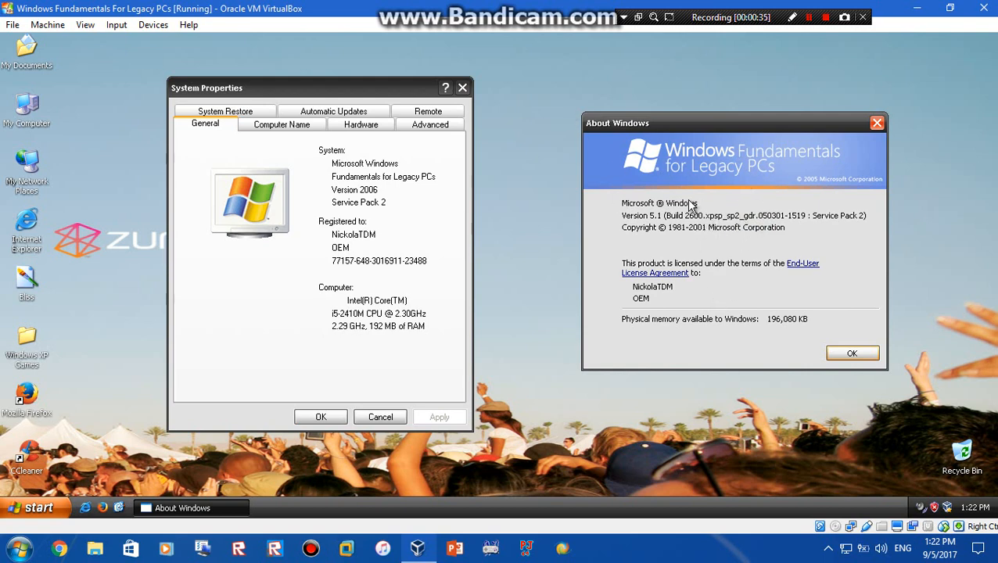
mouse_move(641, 187)
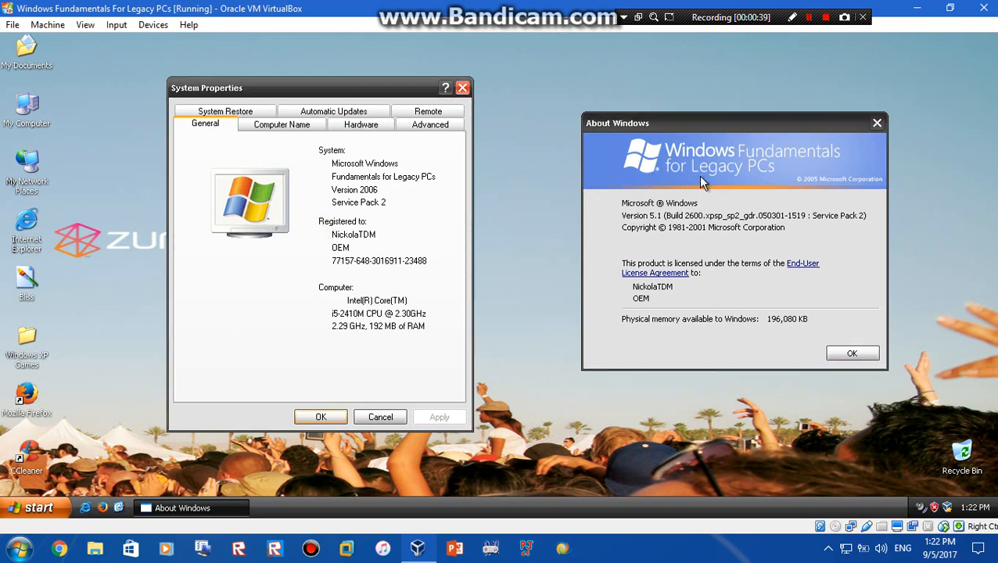
Step: Open the MajorGeeks Windows XP SP3 download page in Firefox until the 316 MB file prompt appears
left_click(320, 416)
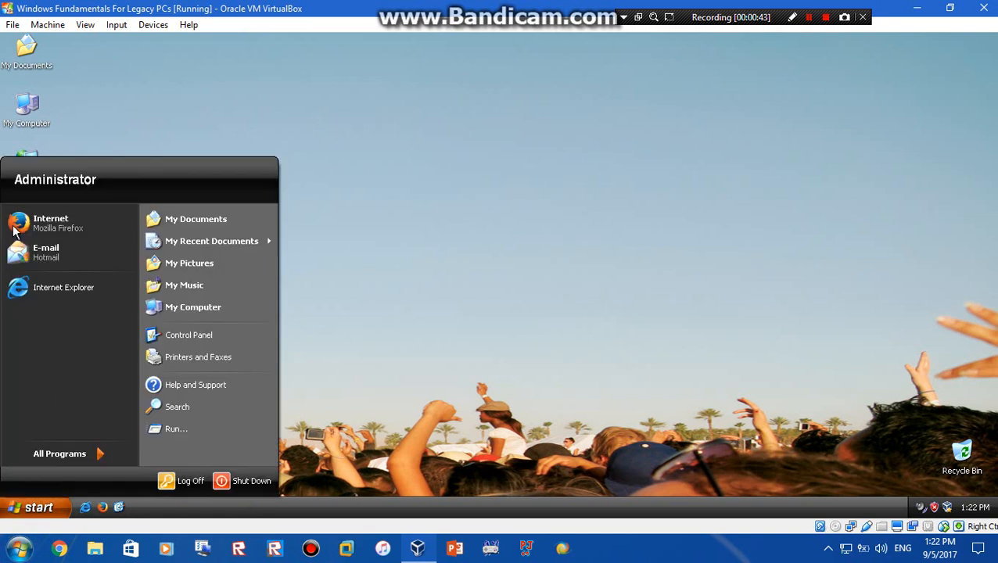
mouse_move(51, 222)
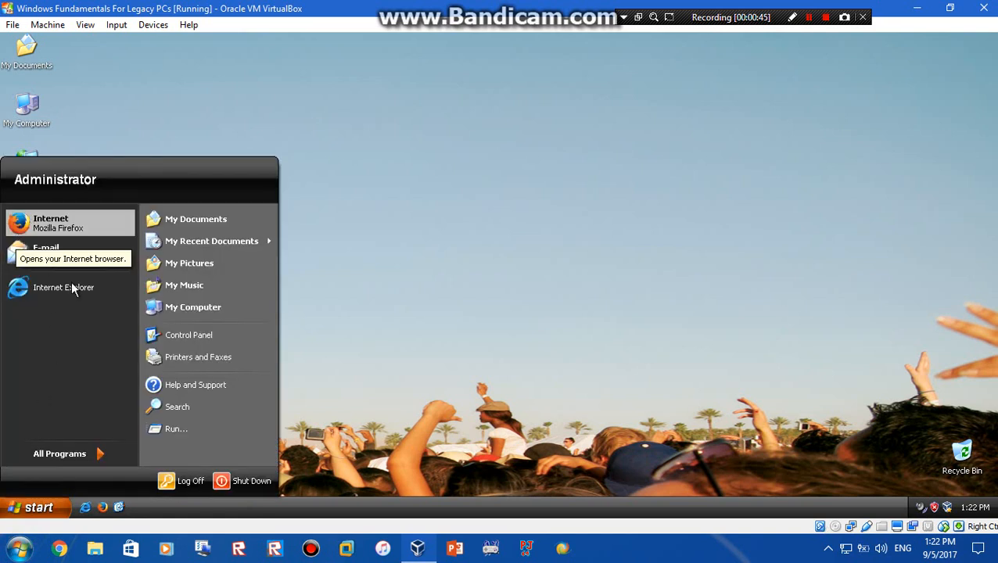
mouse_move(585, 141)
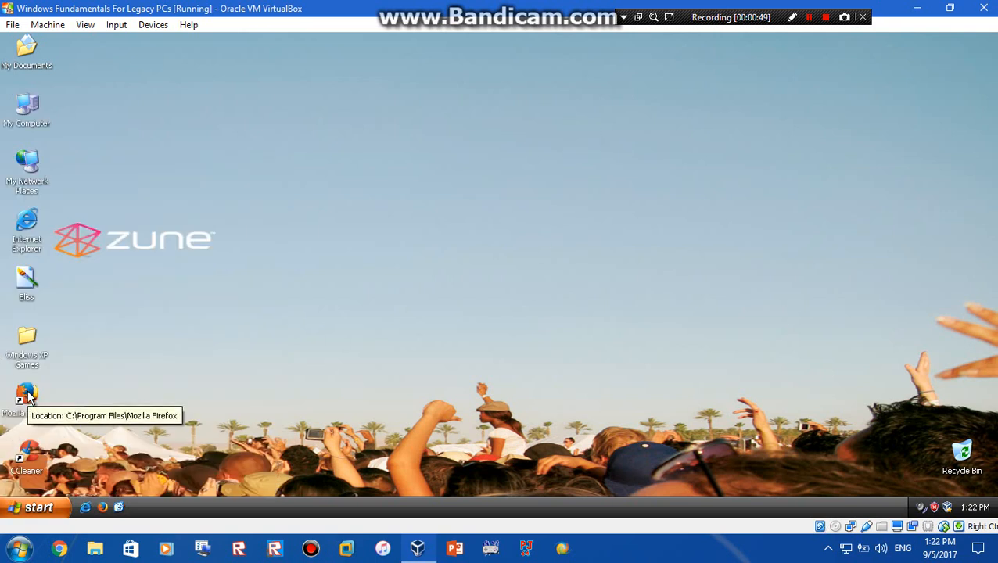
mouse_move(610, 209)
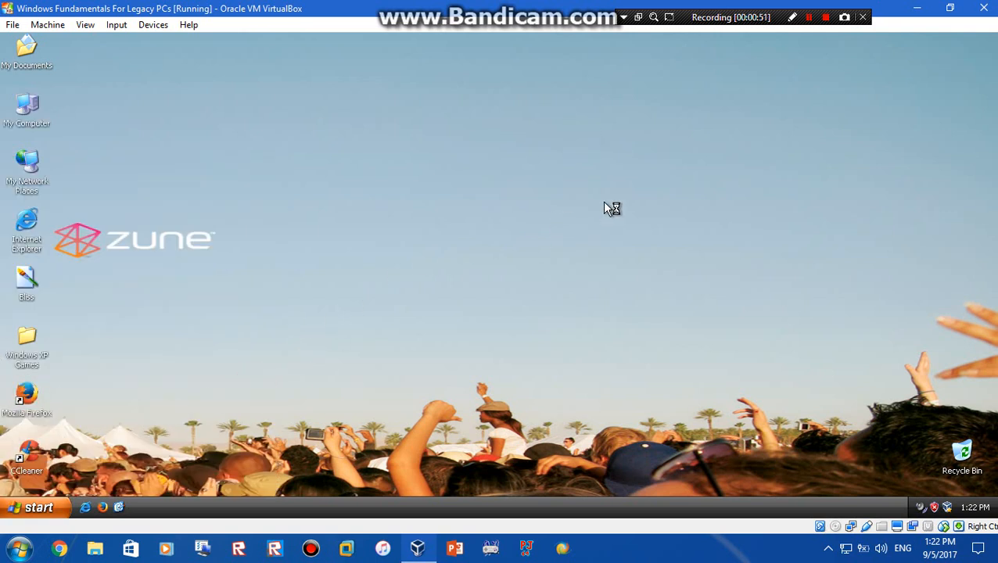
mouse_move(842, 125)
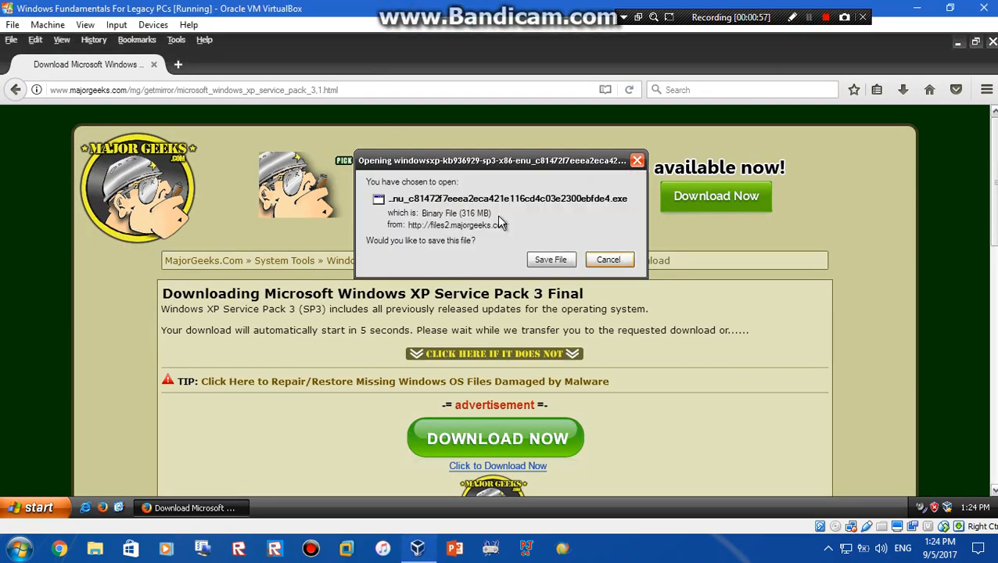
mouse_move(4, 292)
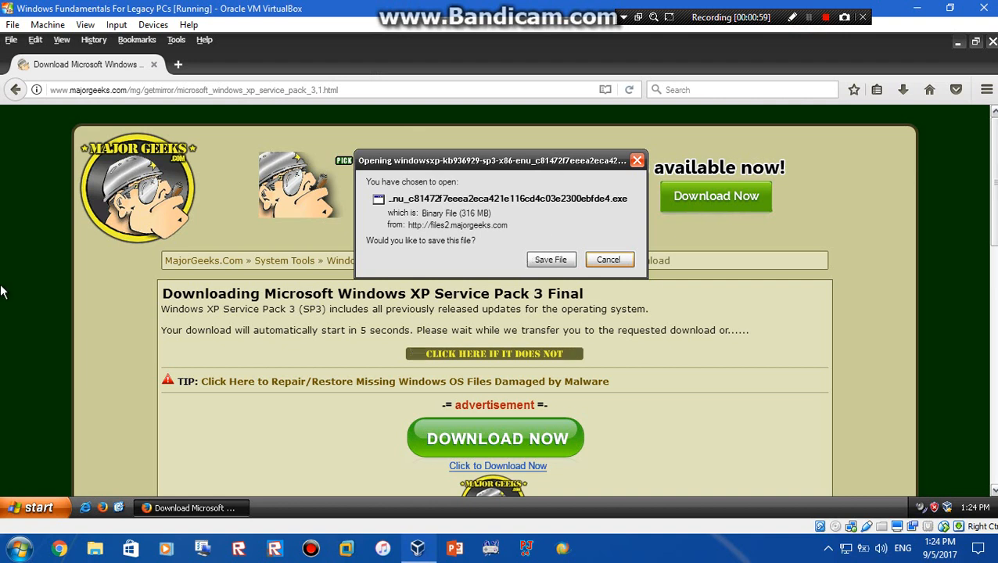
mouse_move(422, 231)
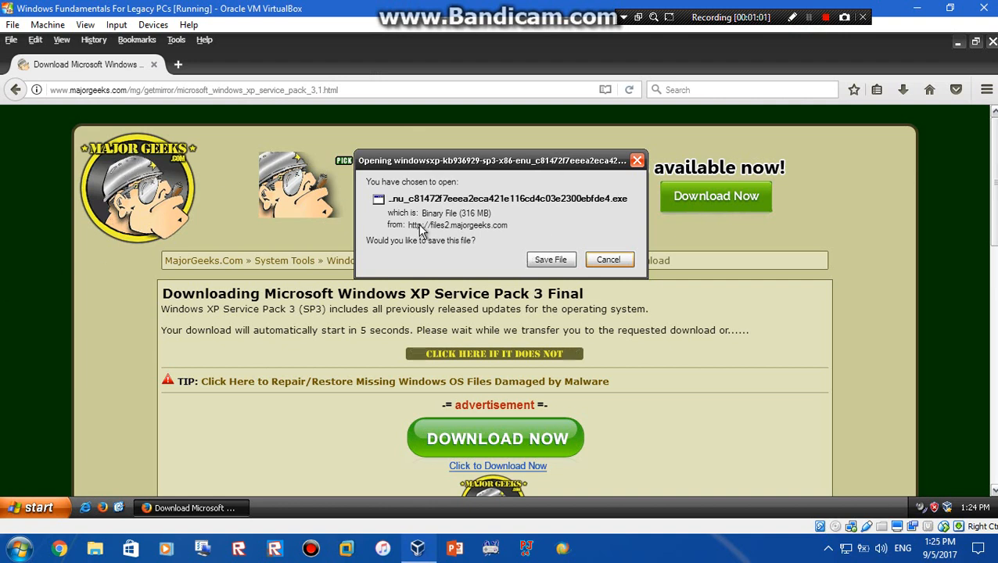
mouse_move(604, 295)
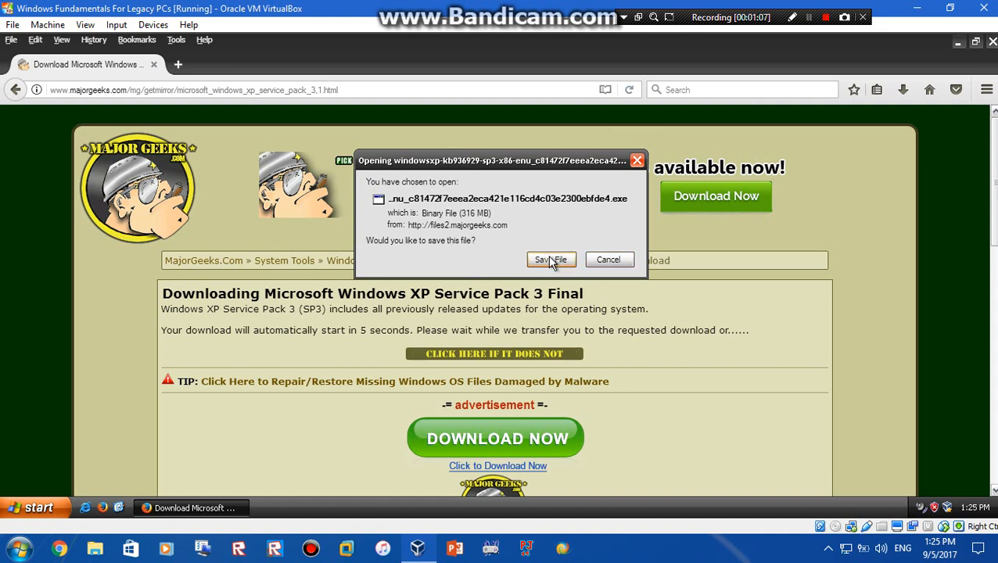
mouse_move(523, 238)
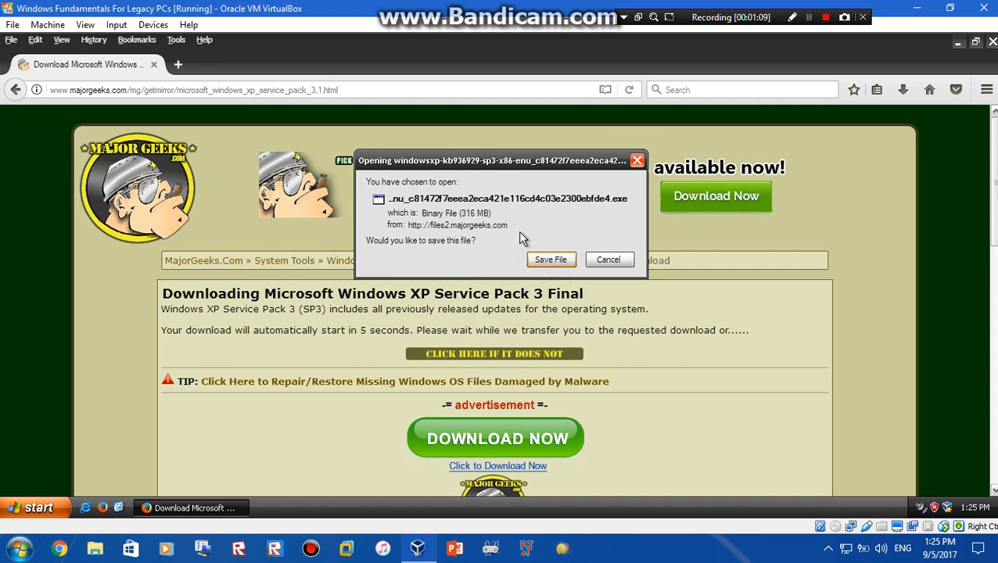
mouse_move(577, 232)
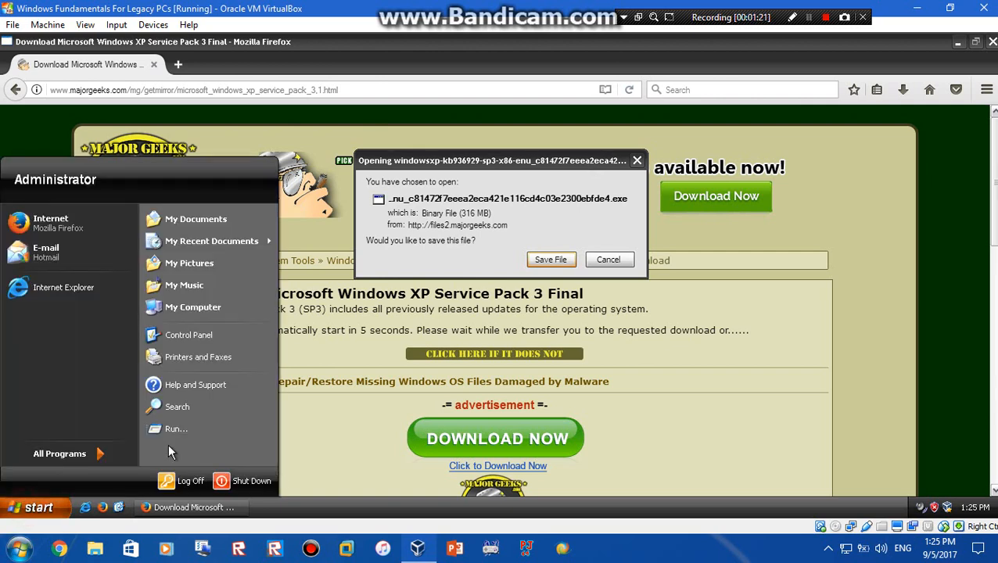
Step: Enter winver in Start > Run, then dismiss the Run box and Firefox's save prompt
left_click(176, 428)
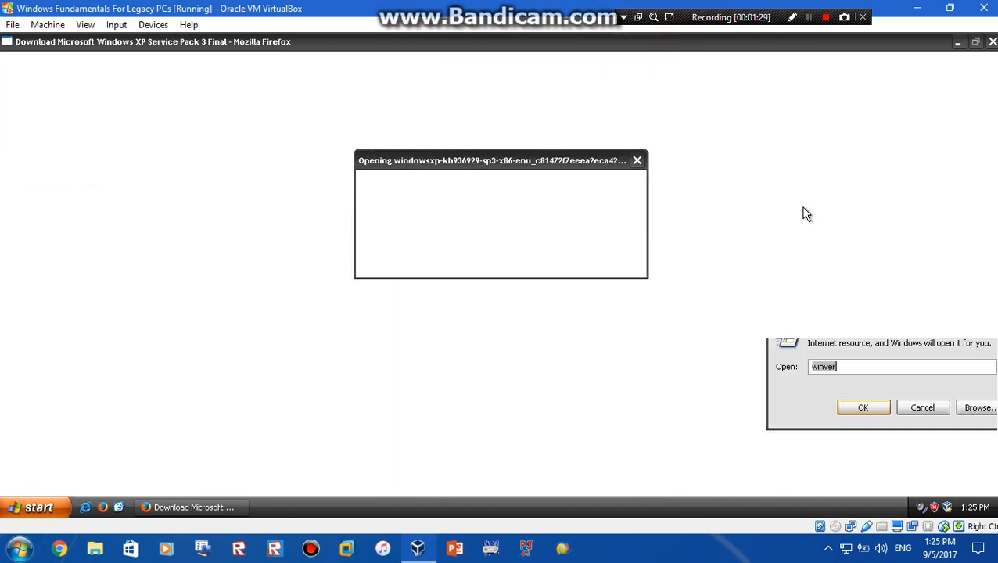
left_click(863, 408)
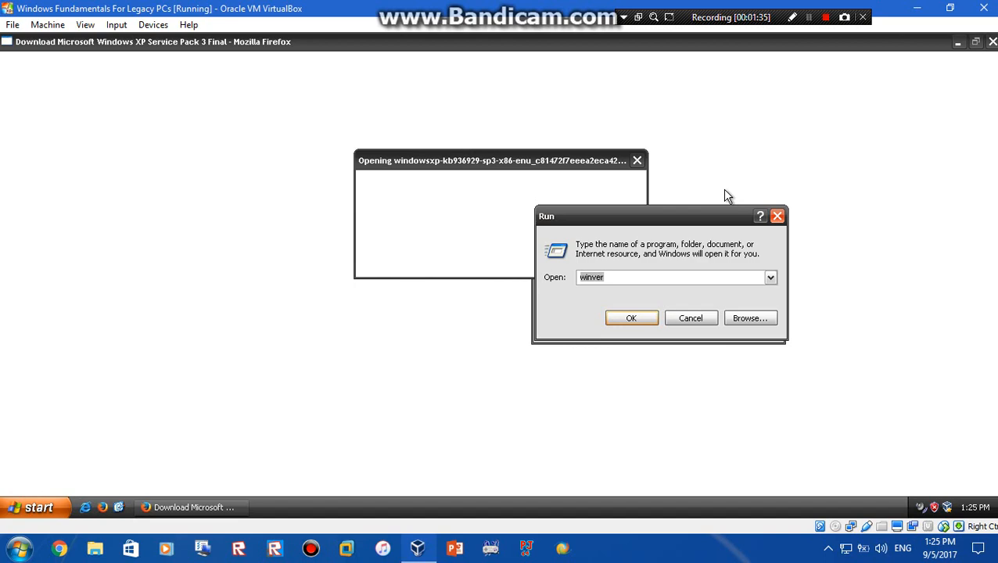
left_click_drag(660, 216, 506, 161)
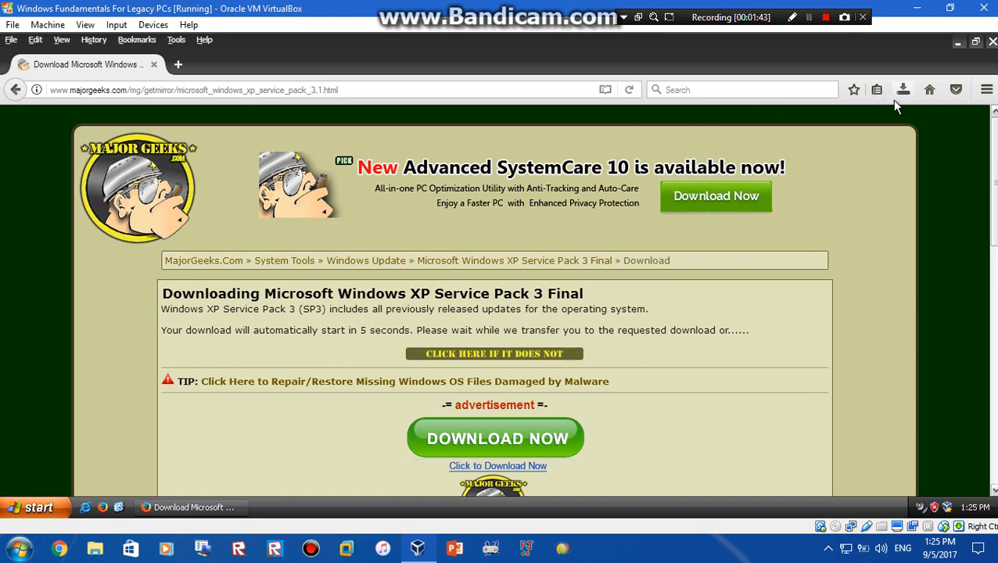
mouse_move(905, 88)
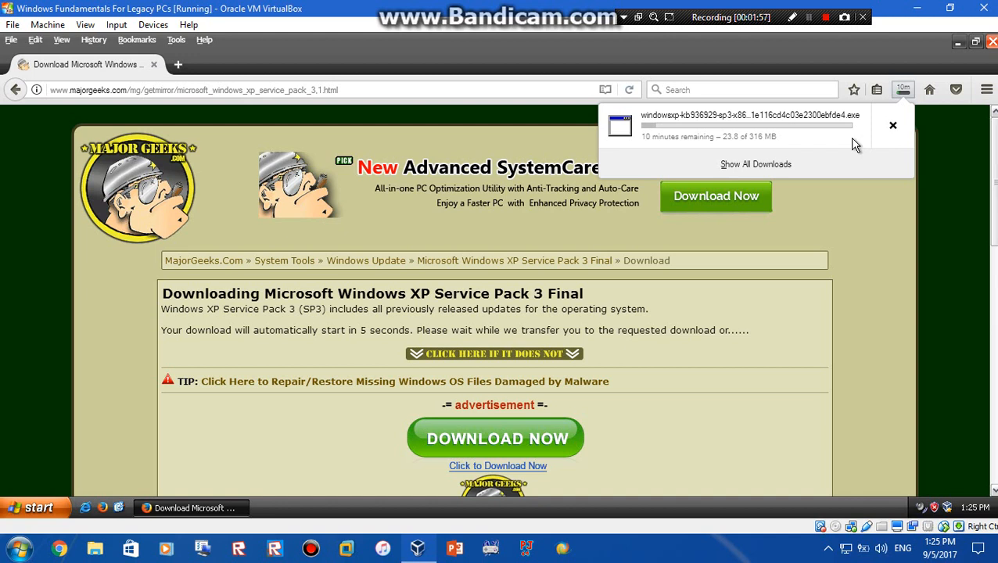
mouse_move(858, 238)
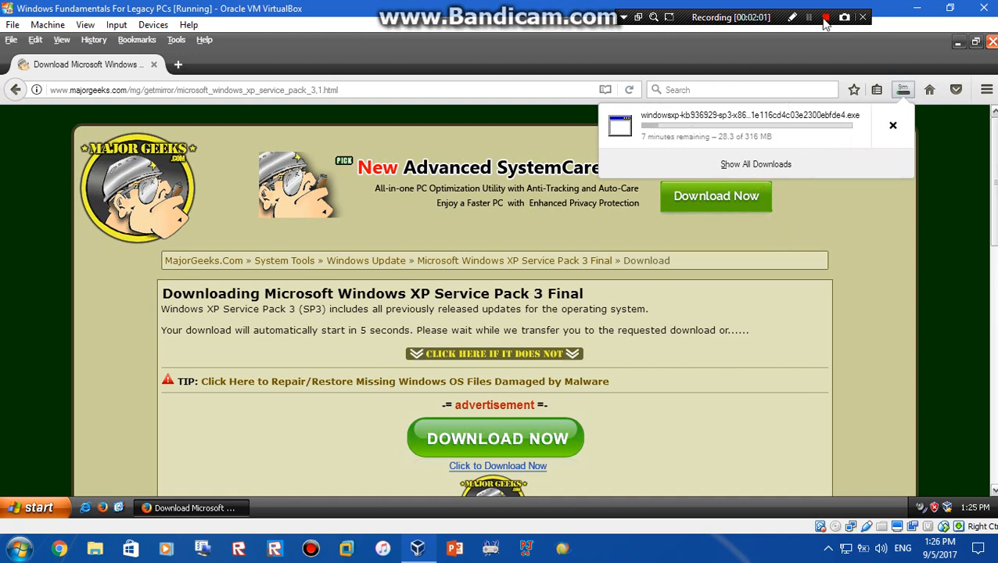
Step: Confirm the 316 MB SP3 installer finished in the Downloads panel and exit Firefox
left_click(808, 16)
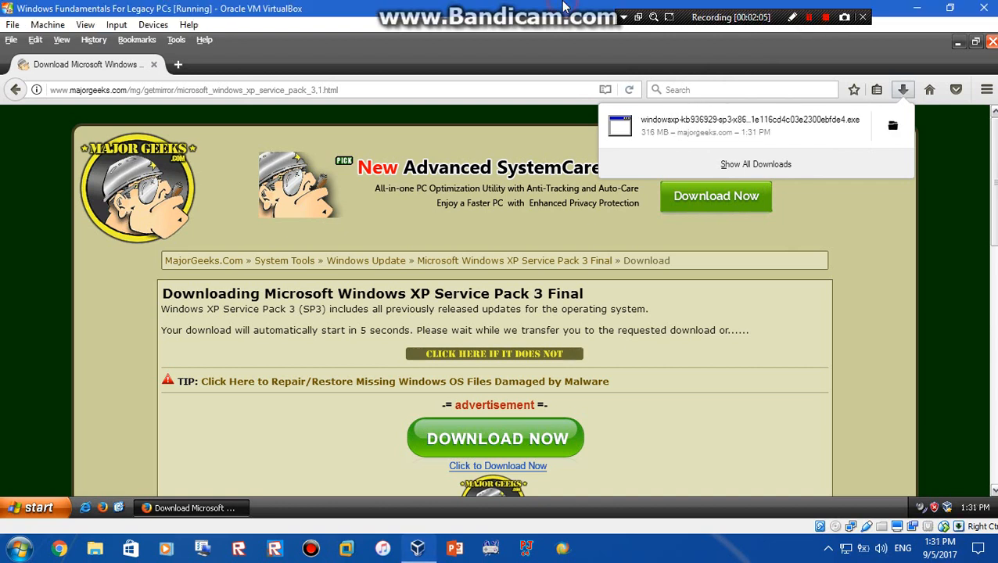
mouse_move(729, 150)
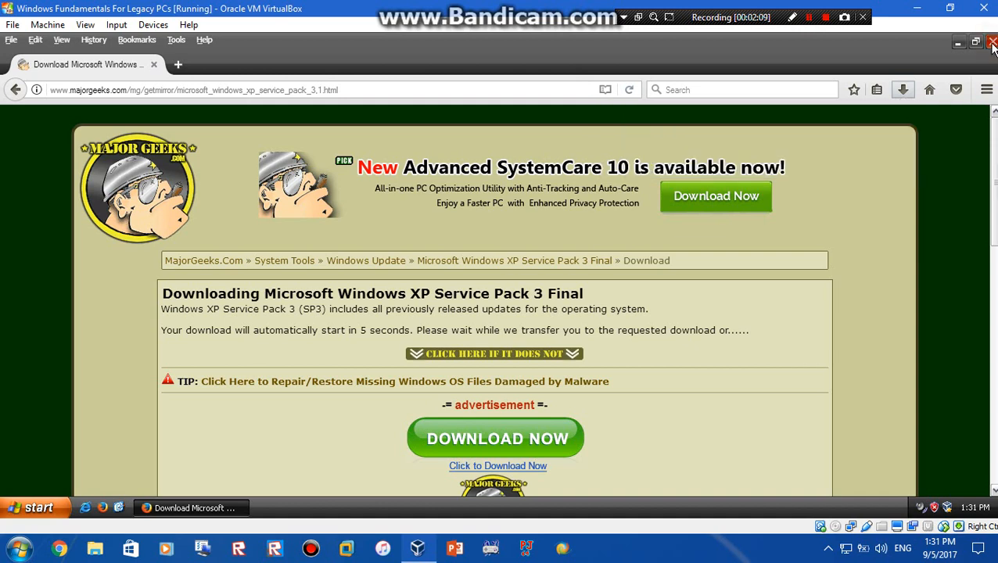
left_click(991, 42)
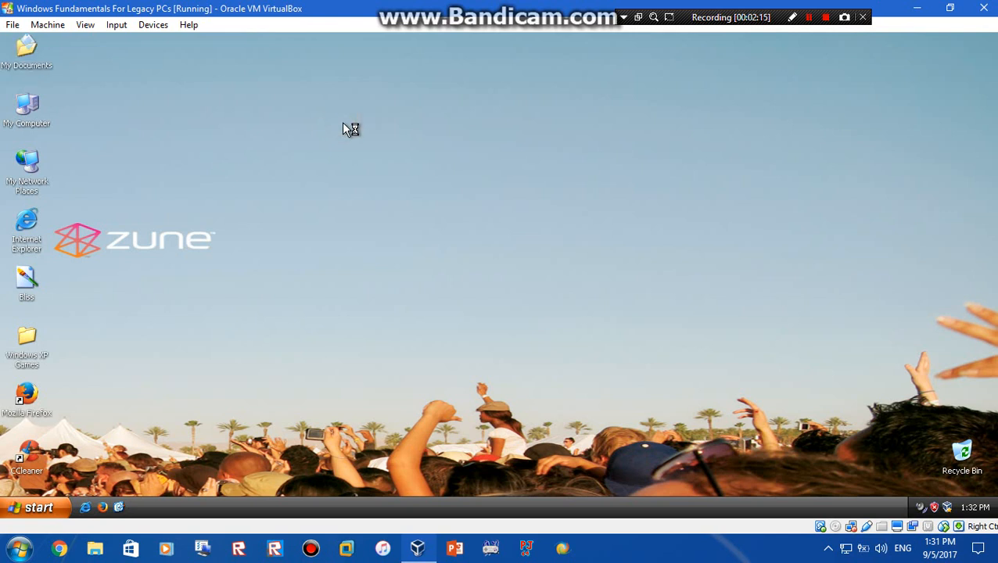
double_click(27, 47)
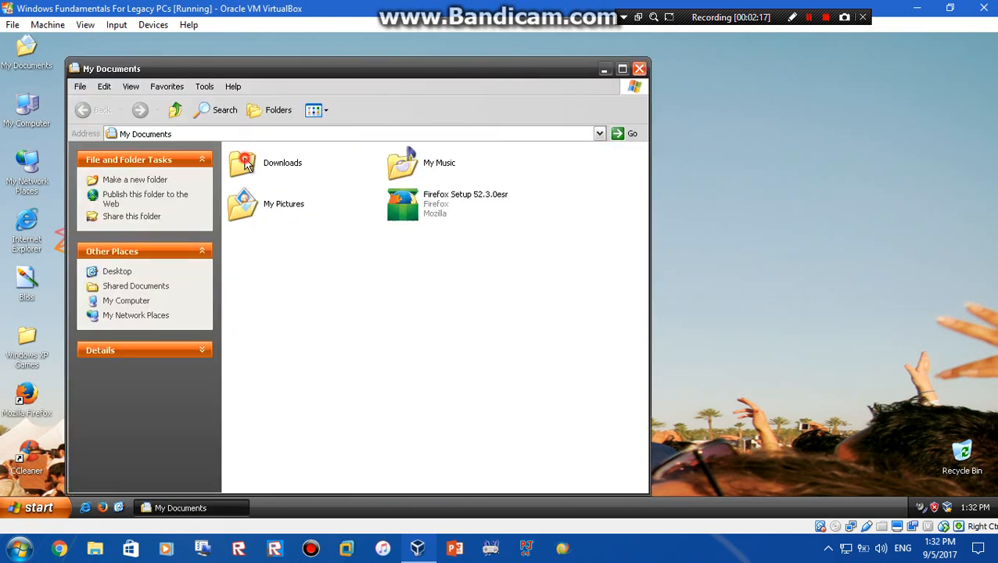
double_click(243, 162)
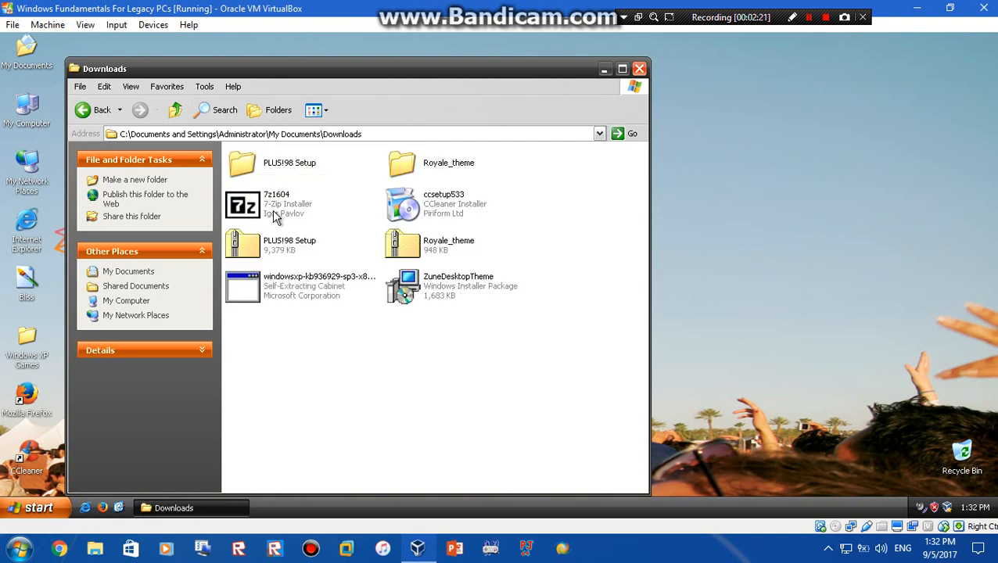
left_click(319, 286)
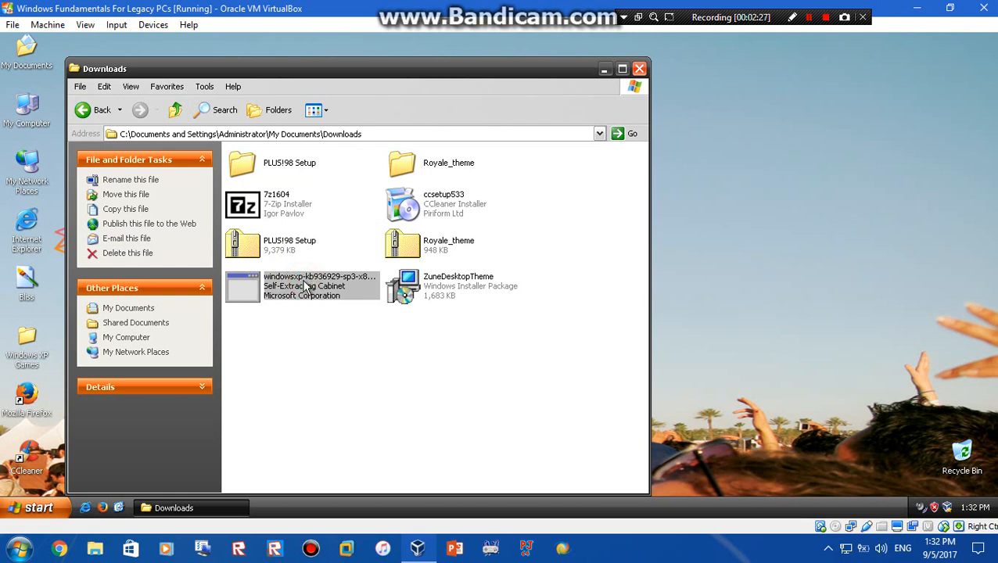
mouse_move(504, 276)
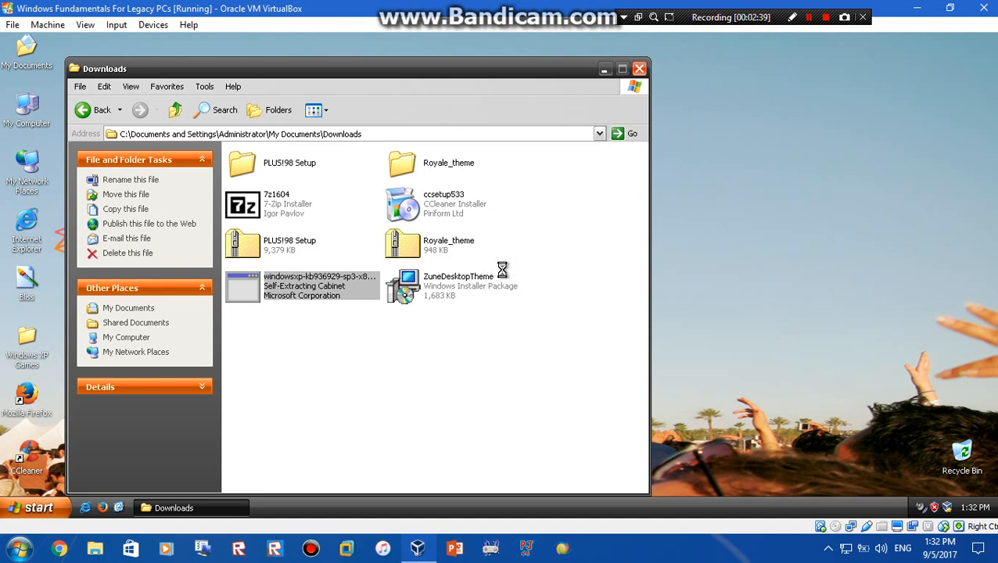
left_click(34, 507)
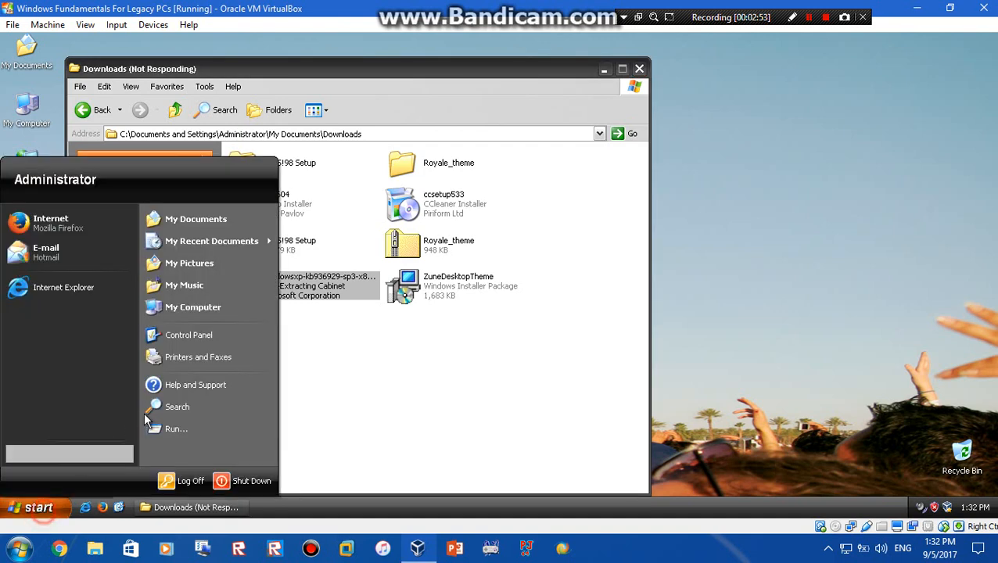
left_click(176, 428)
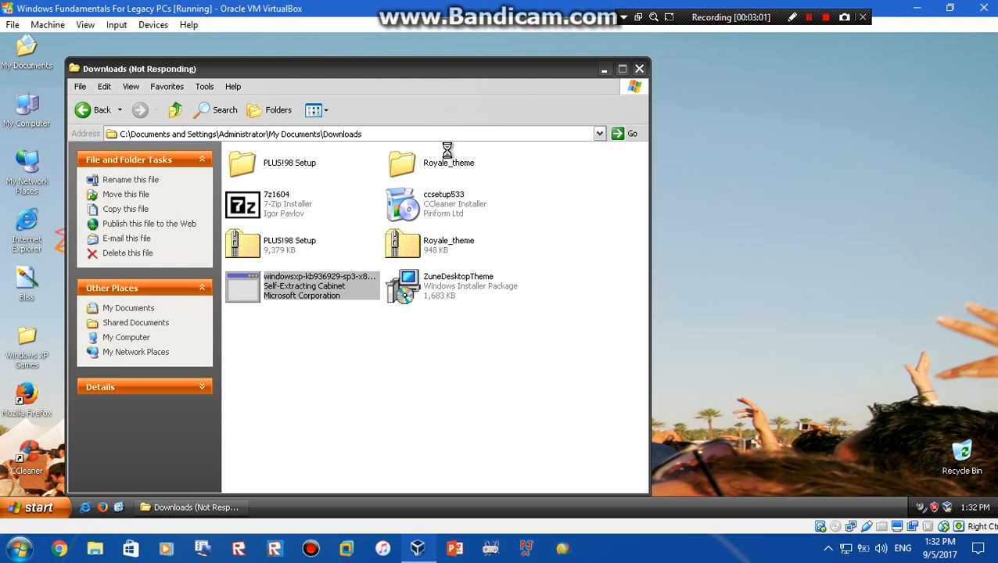
mouse_move(813, 10)
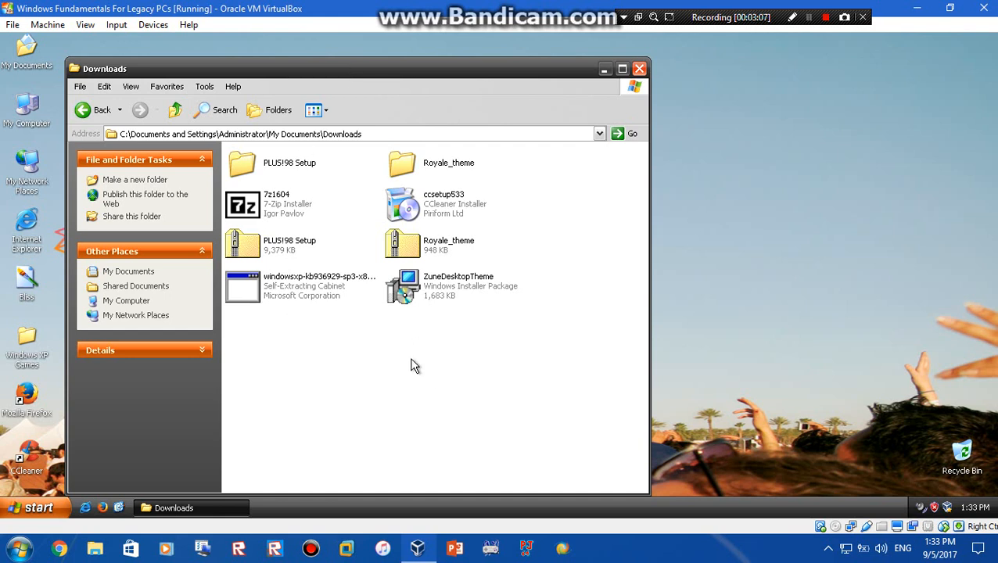
mouse_move(319, 290)
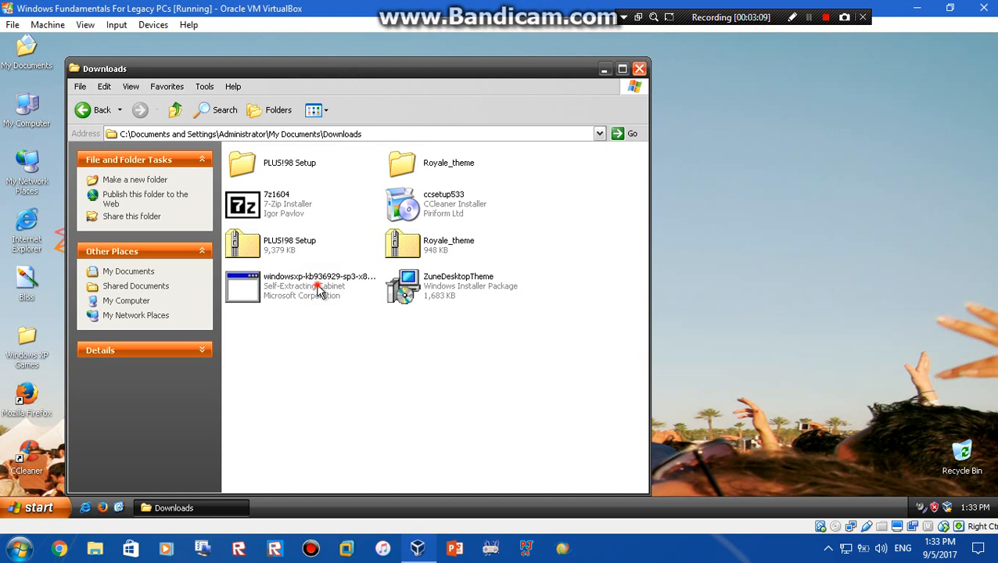
mouse_move(327, 321)
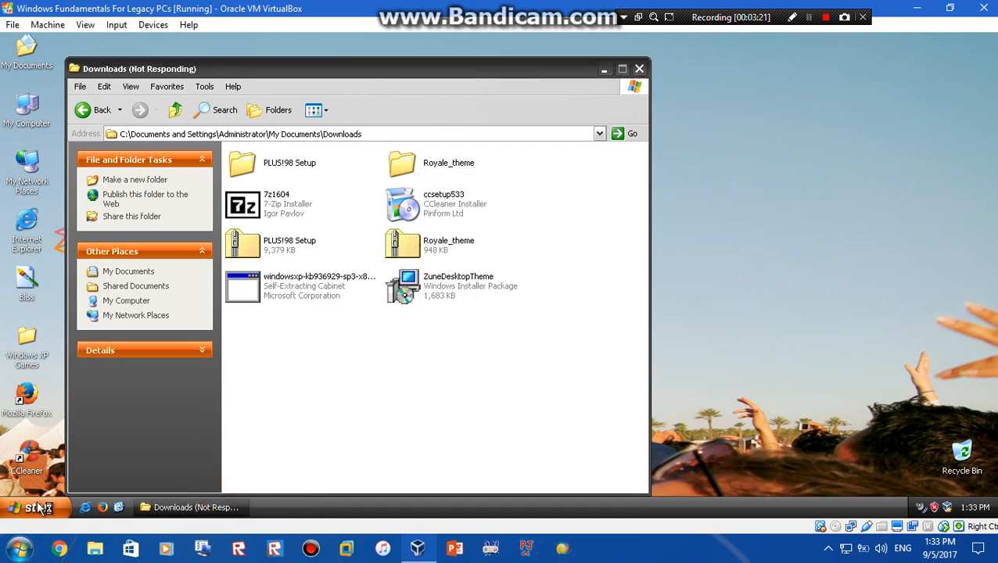
key("Ctrl+Alt+Delete")
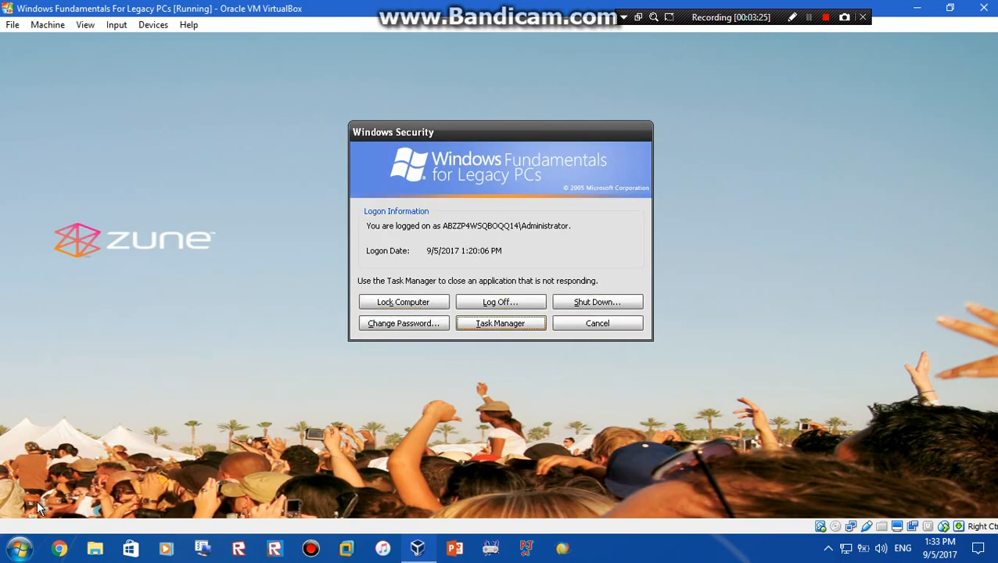
left_click(597, 323)
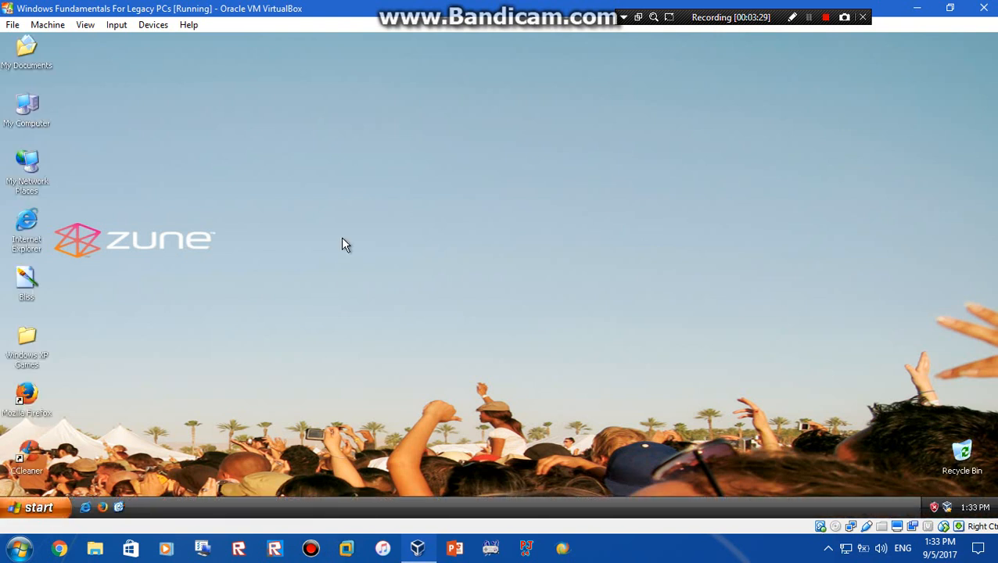
mouse_move(603, 338)
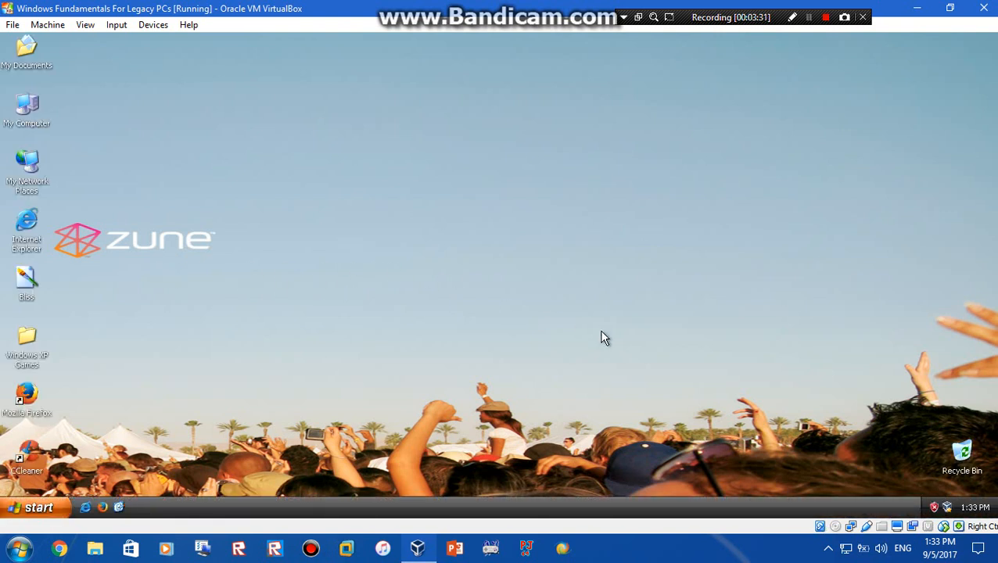
left_click(35, 506)
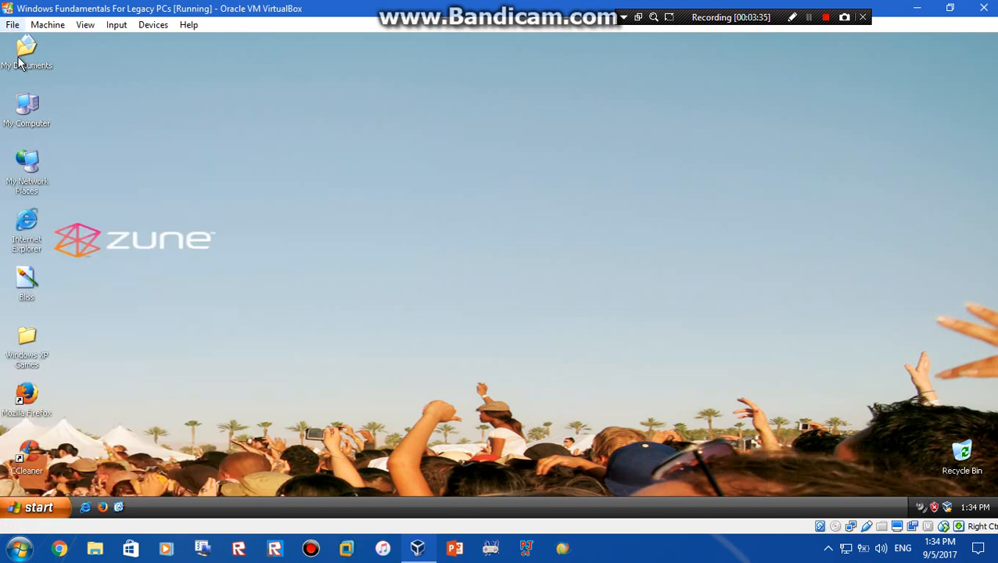
Step: Run windowsxp-kb936929-sp3 from My Documents > Downloads until the WinFLP setup error appears
double_click(26, 51)
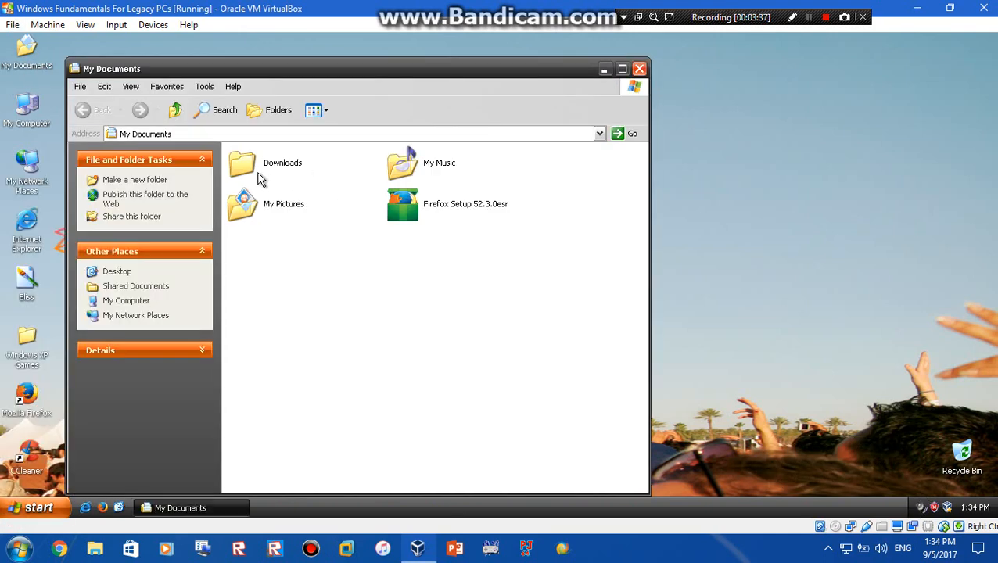
right_click(242, 285)
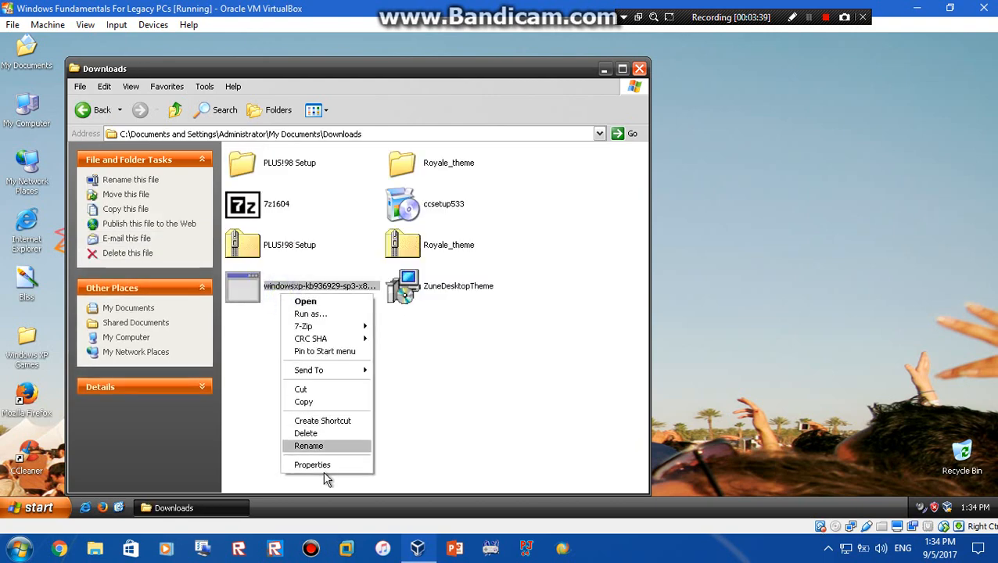
left_click(312, 465)
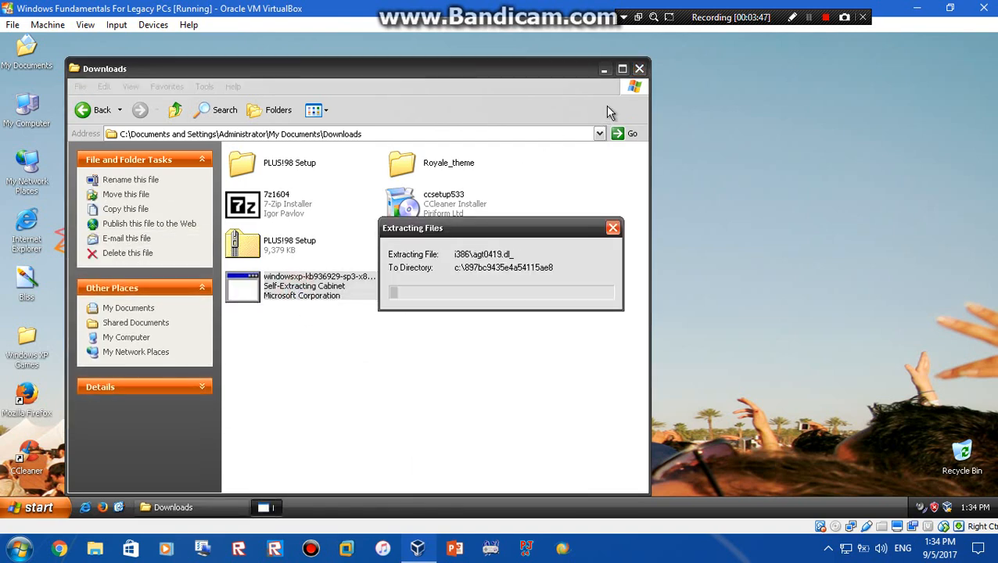
left_click(639, 69)
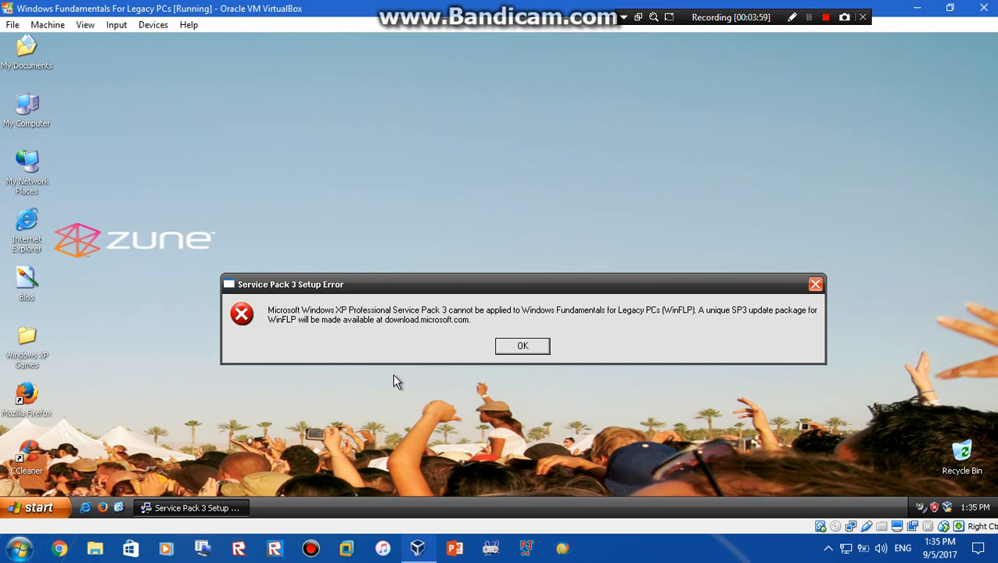
mouse_move(516, 357)
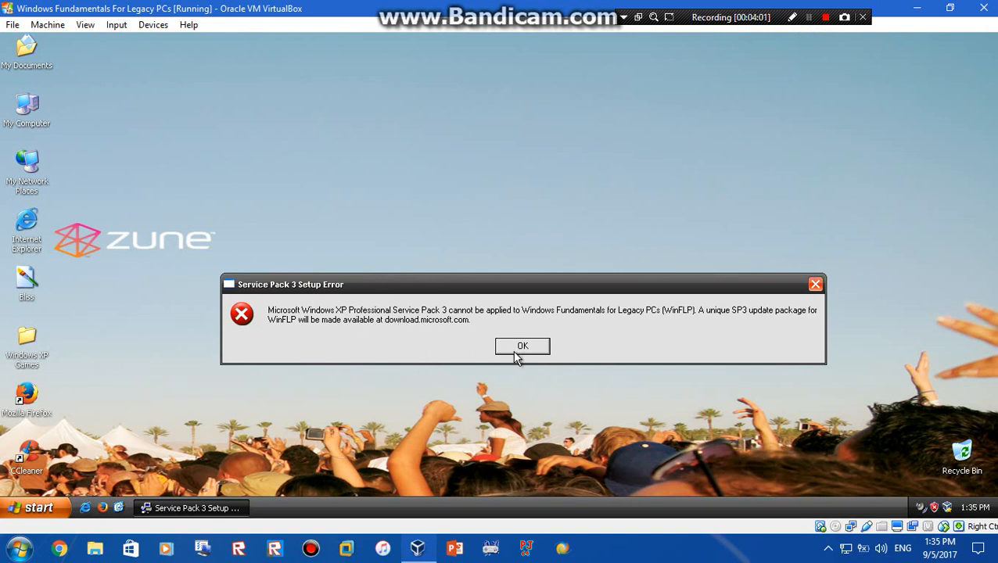
Step: Click OK on the Service Pack 3 Setup Error dialog
left_click(522, 345)
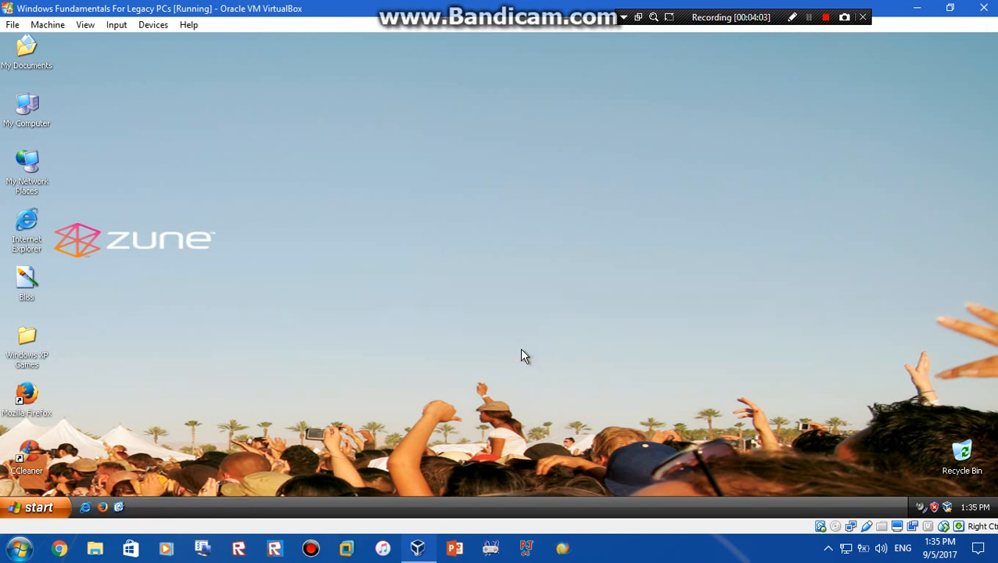
mouse_move(418, 438)
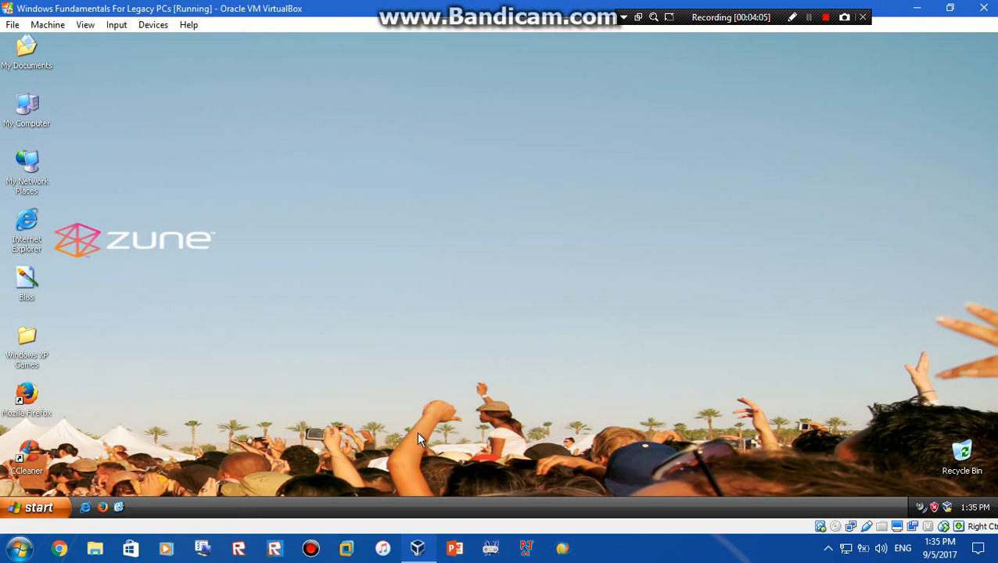
mouse_move(141, 316)
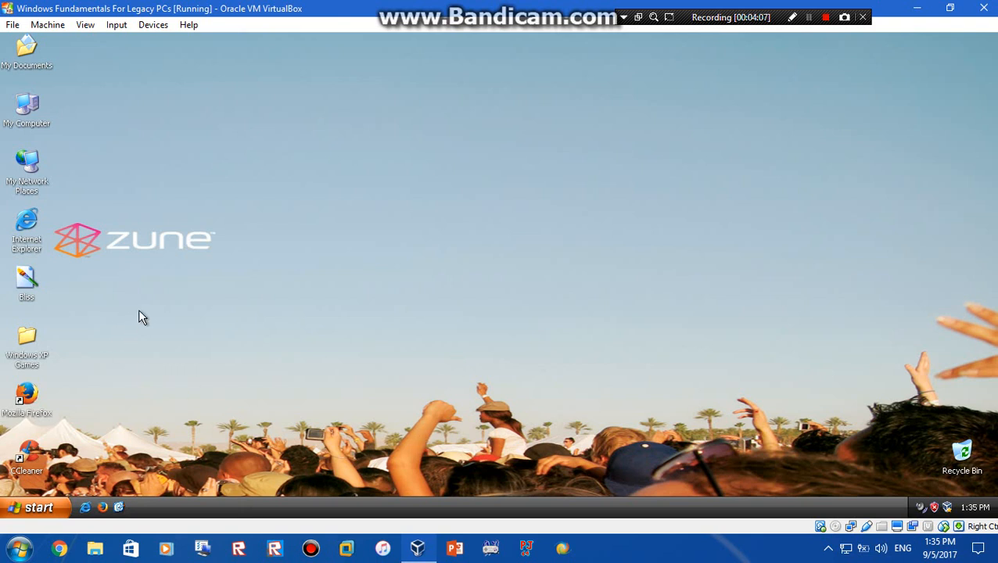
mouse_move(153, 24)
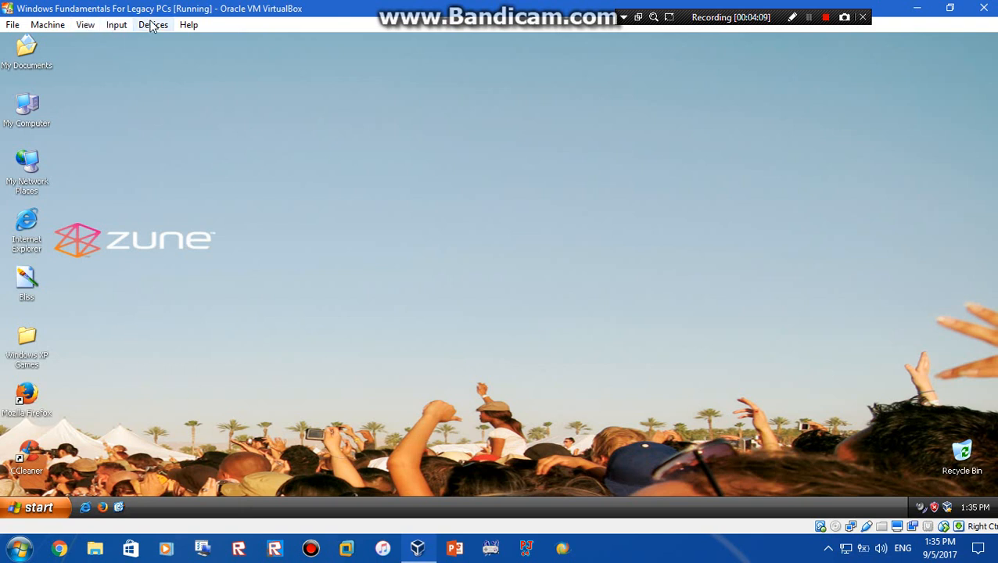
mouse_move(350, 357)
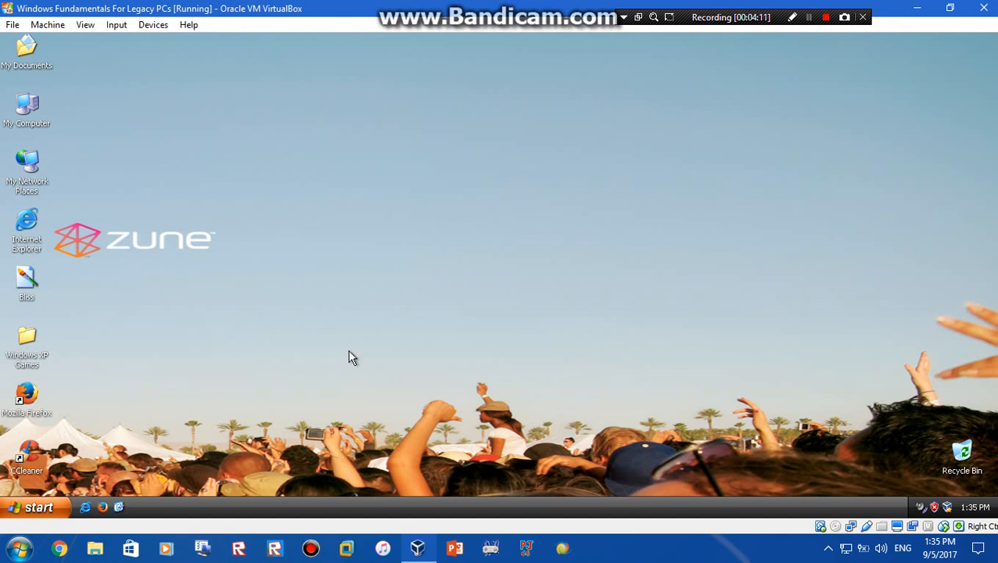
mouse_move(868, 53)
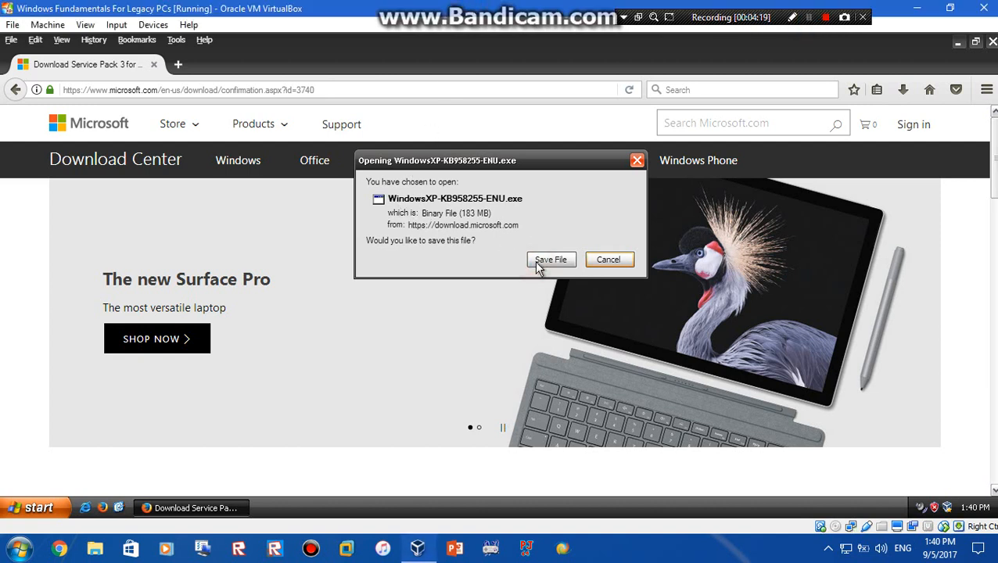
mouse_move(127, 71)
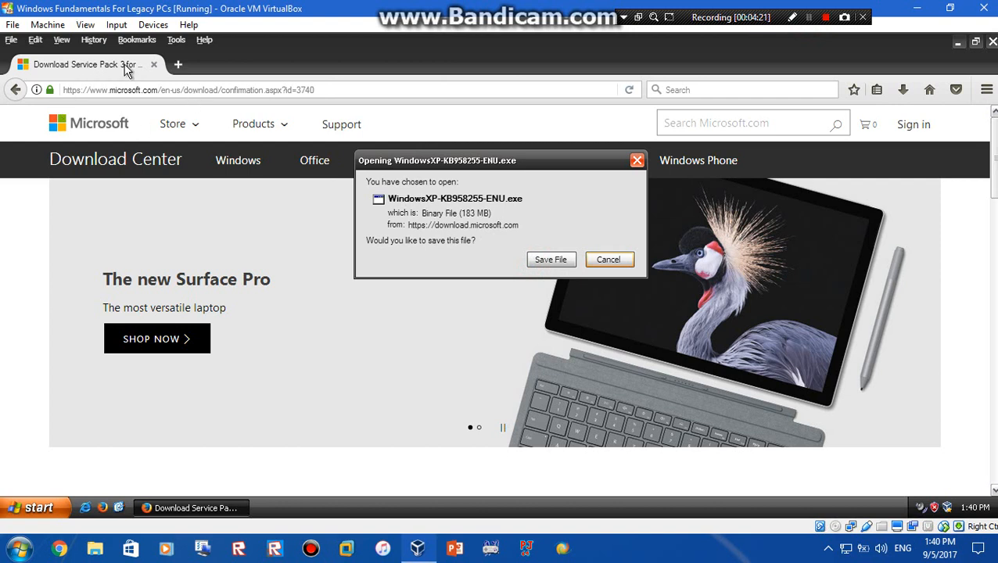
mouse_move(609, 259)
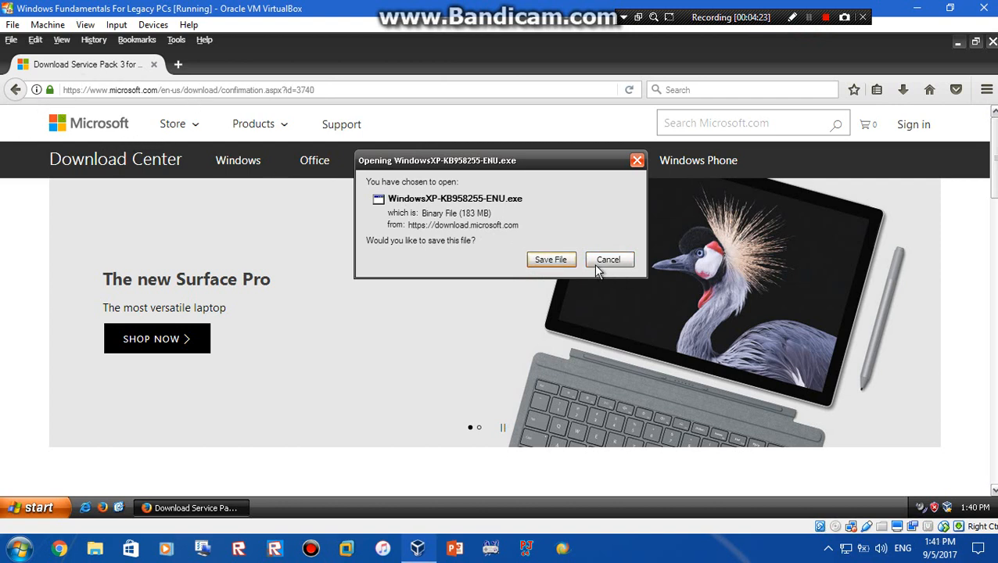
mouse_move(563, 253)
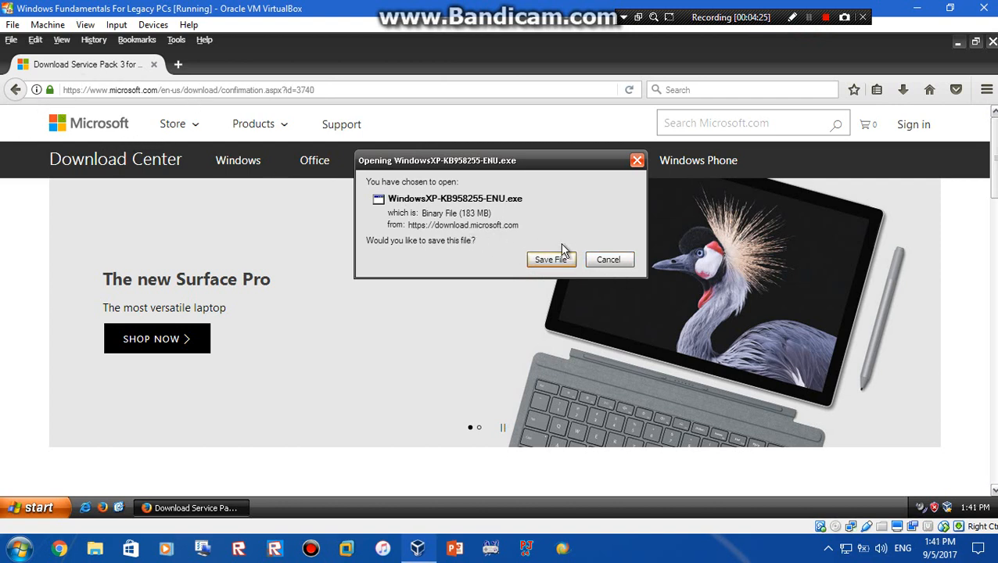
Step: Save WindowsXP-KB958255-ENU.exe, check the 183 MB download completed, and close Firefox
left_click(550, 259)
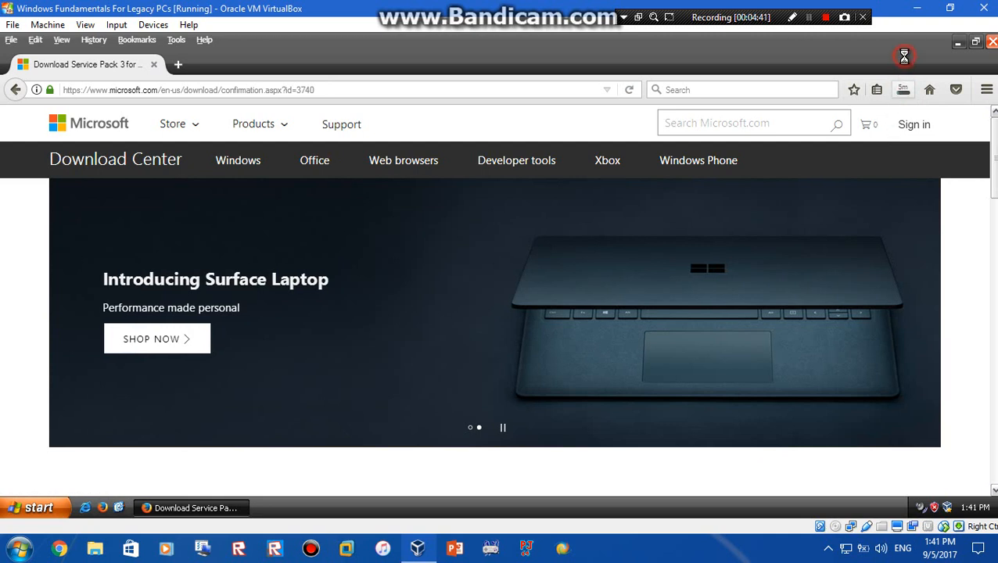
left_click(904, 89)
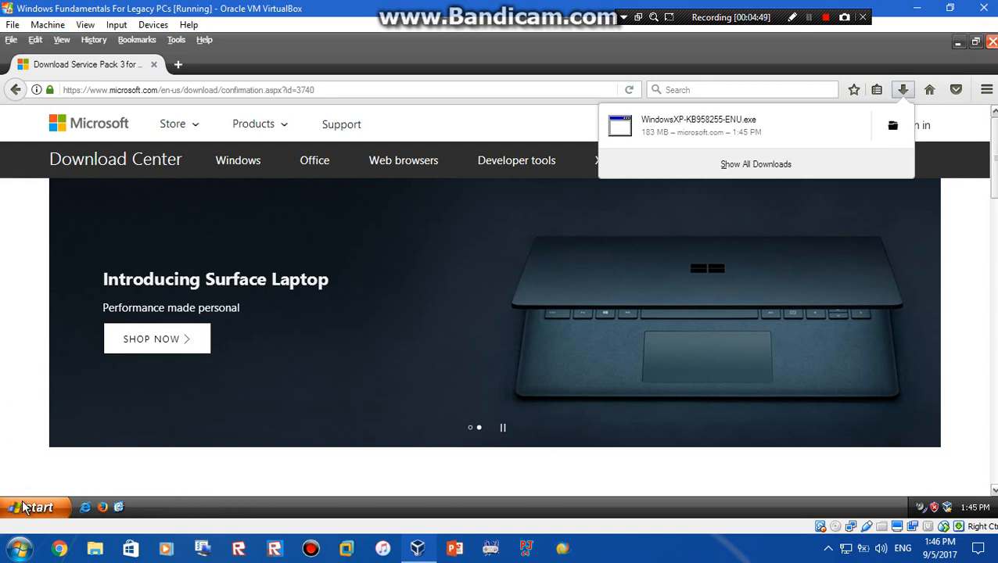
left_click(32, 507)
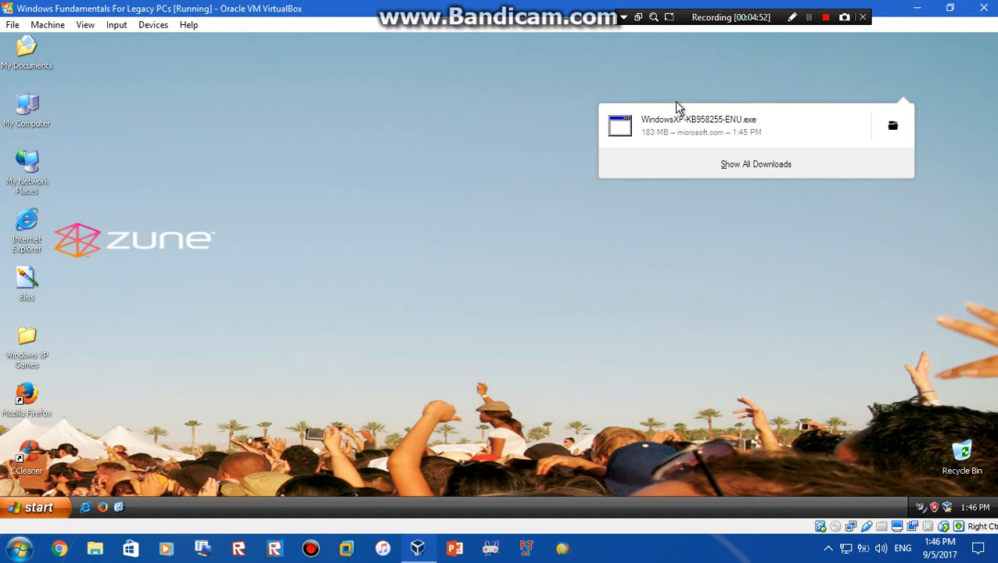
Step: Launch WindowsXP-KB958255-ENU from My Documents > Downloads and close the Downloads window
double_click(26, 47)
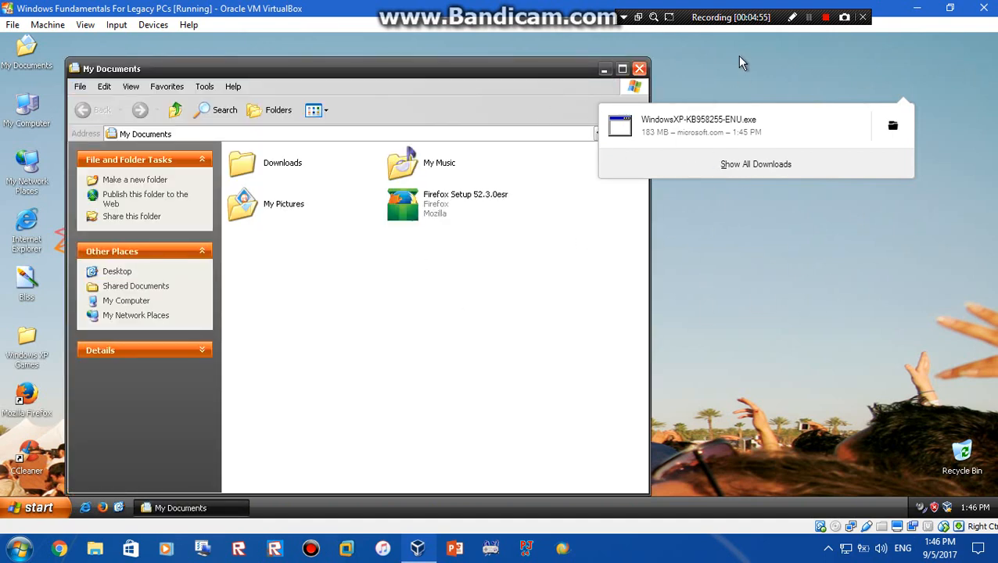
mouse_move(464, 75)
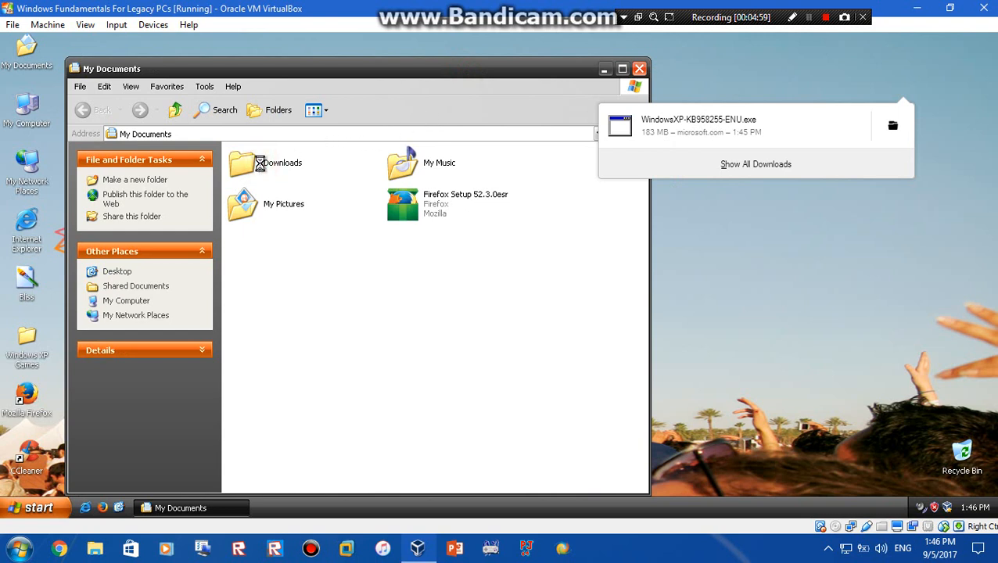
double_click(242, 163)
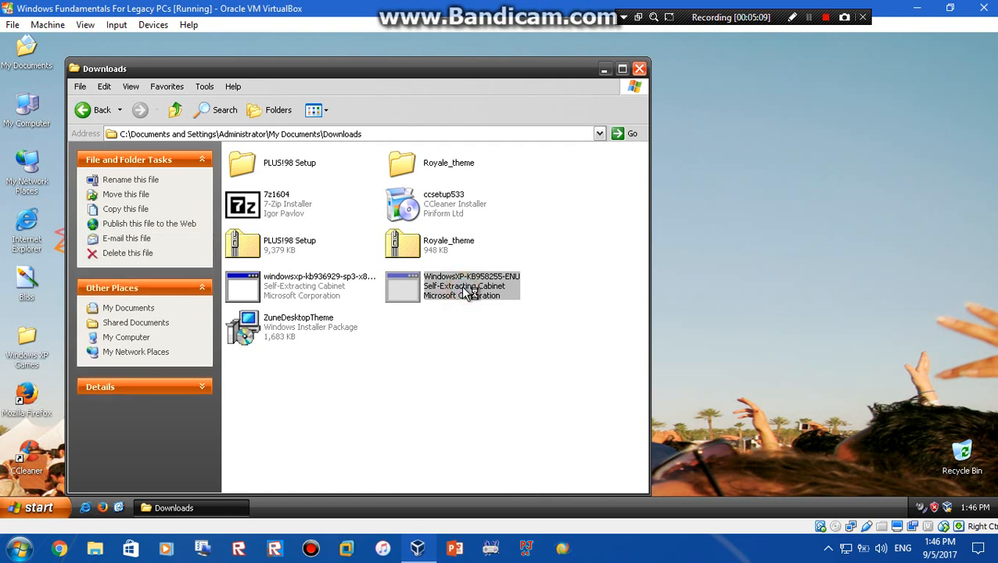
double_click(472, 285)
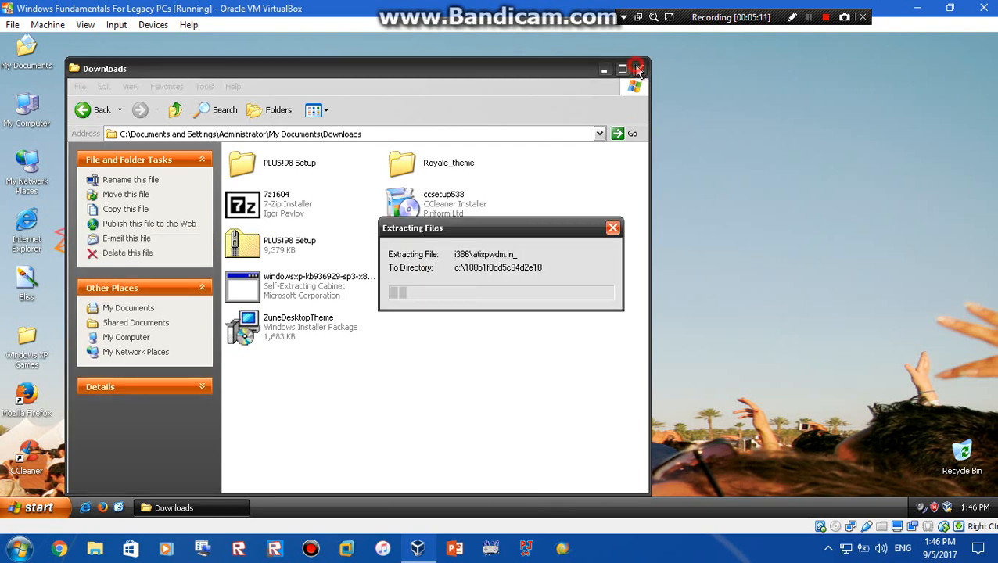
left_click(638, 69)
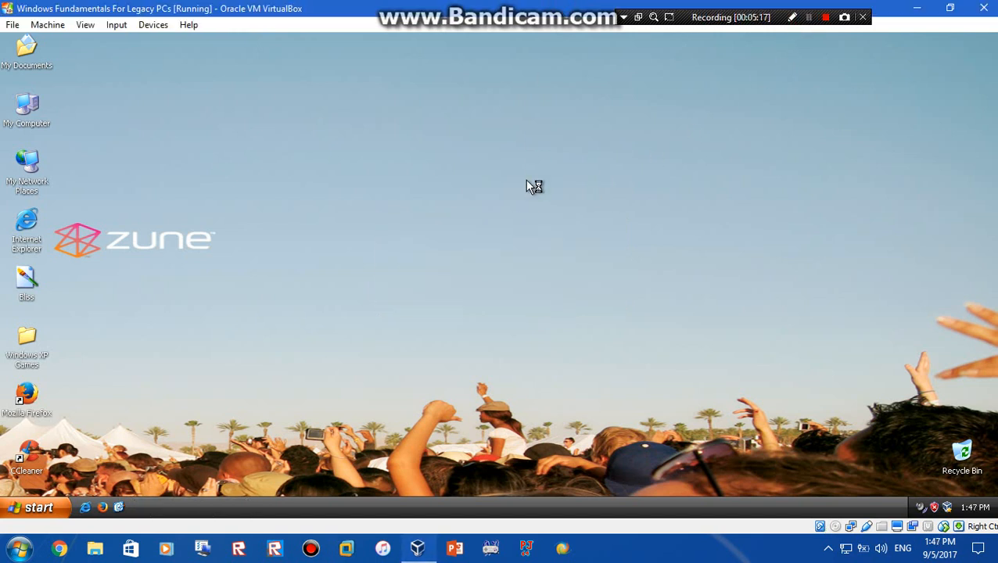
mouse_move(382, 186)
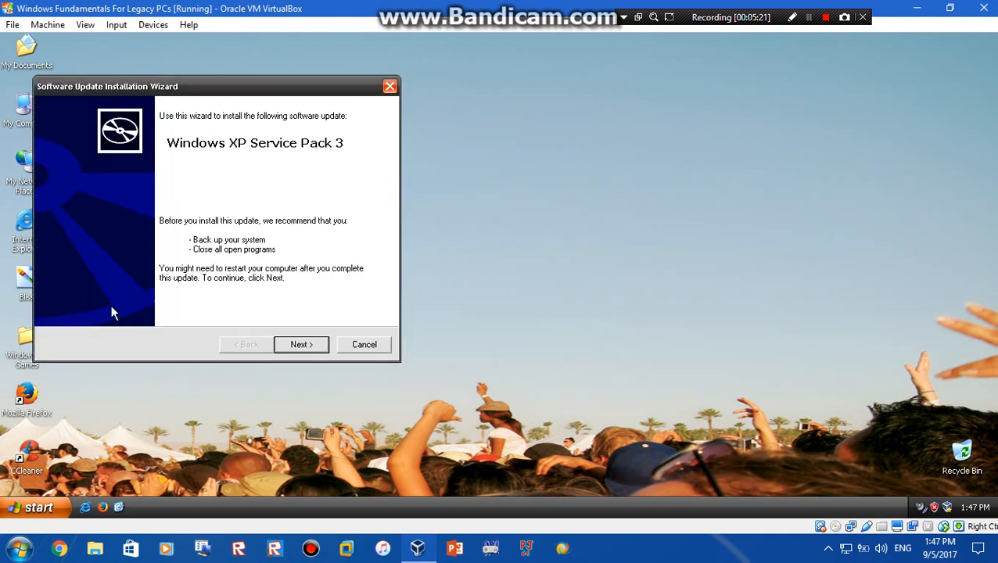
mouse_move(280, 93)
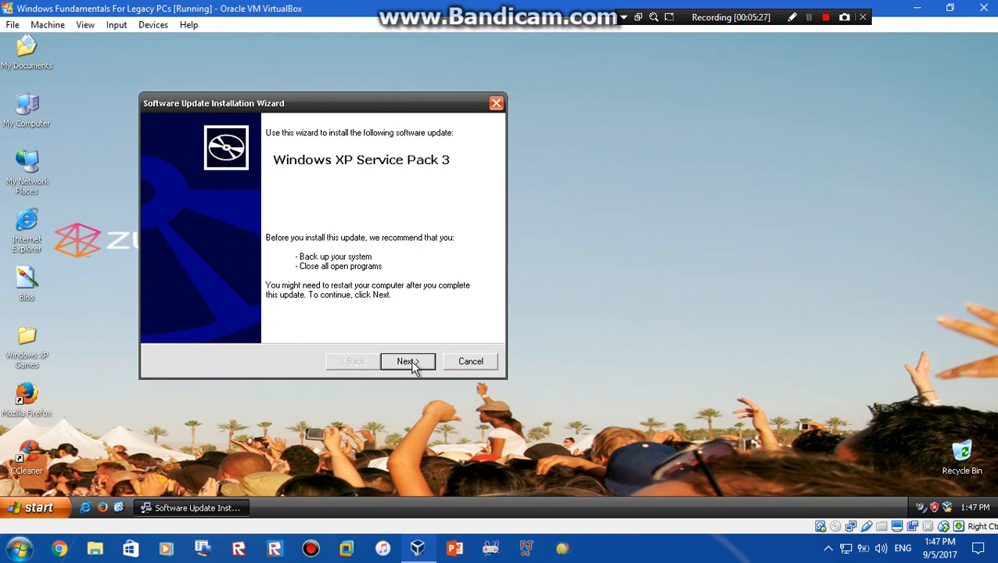
Step: Accept the SP3 license and keep the default uninstall backup folder in the wizard
left_click(407, 361)
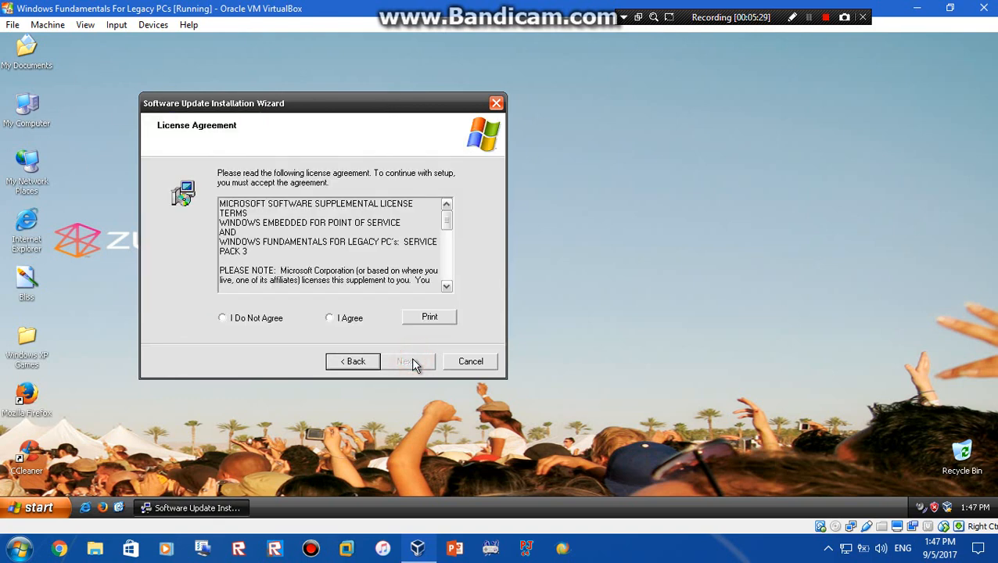
mouse_move(500, 204)
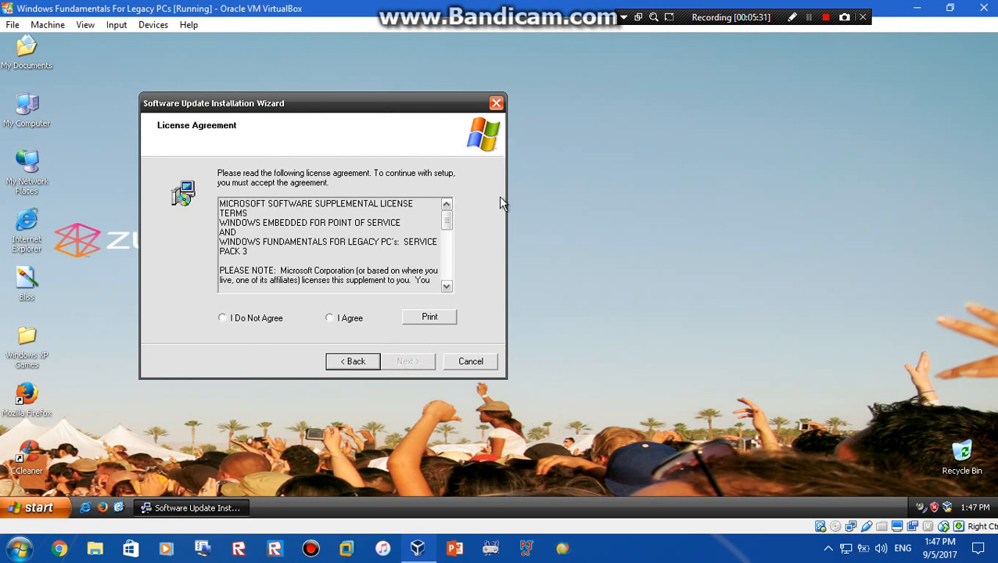
left_click(329, 317)
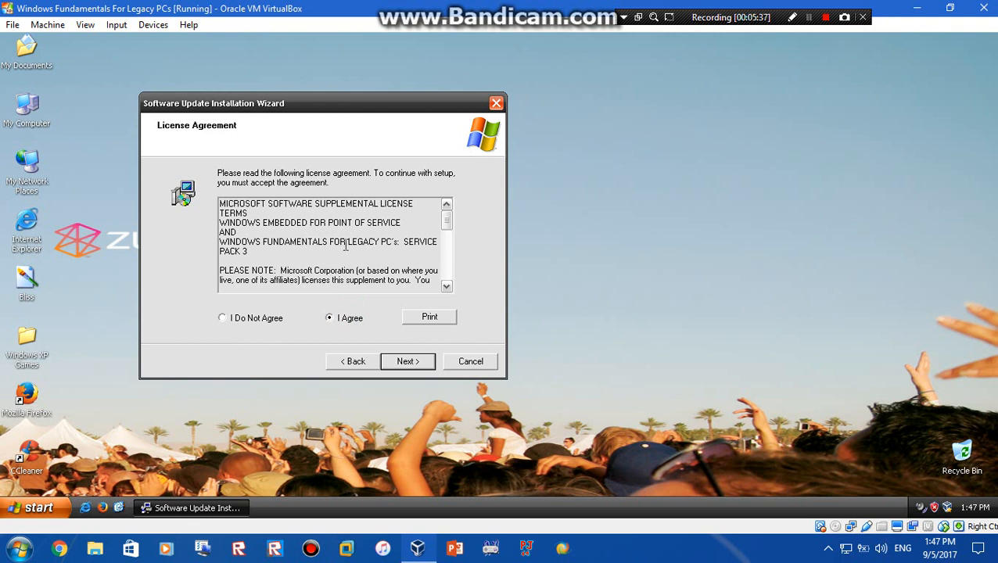
mouse_move(412, 358)
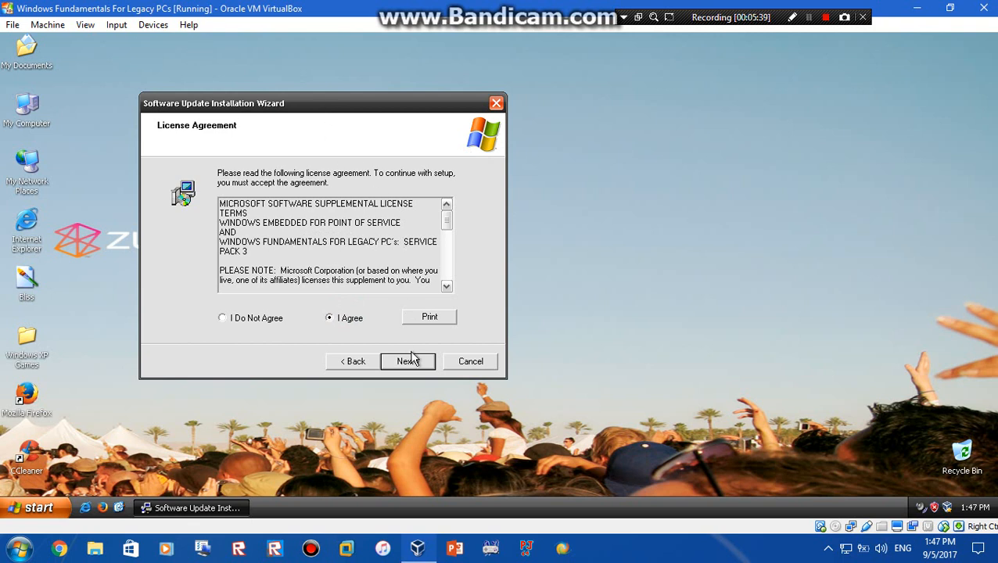
left_click(408, 361)
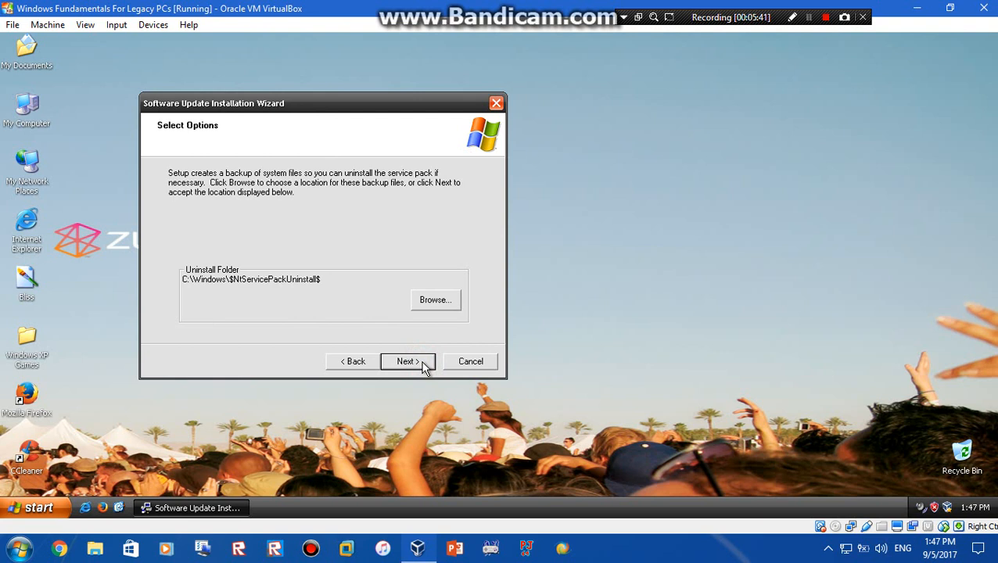
left_click(408, 361)
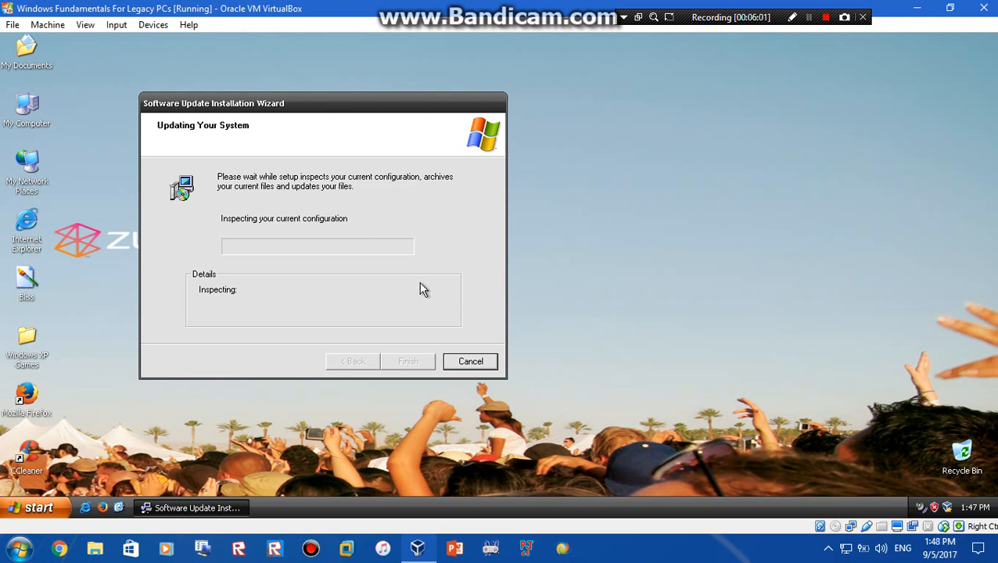
Step: Wait for updating to complete, adjust VM audio volume, and click Finish to allow restart
left_click(808, 17)
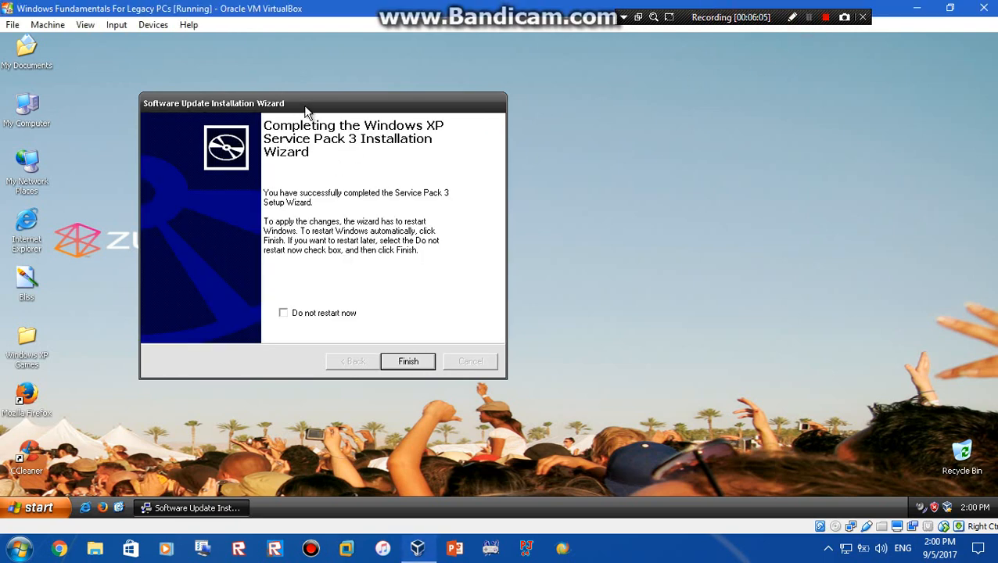
mouse_move(305, 82)
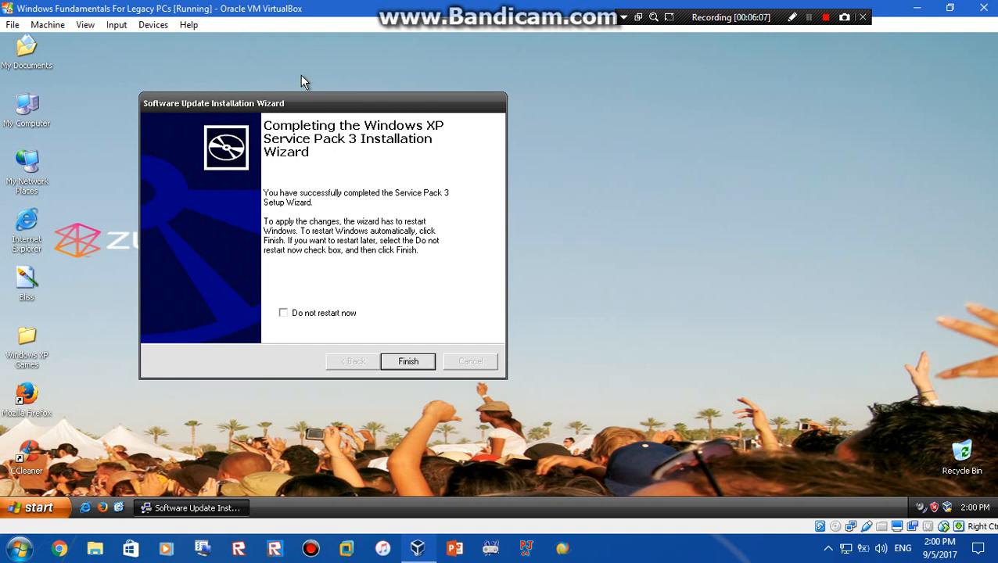
mouse_move(184, 104)
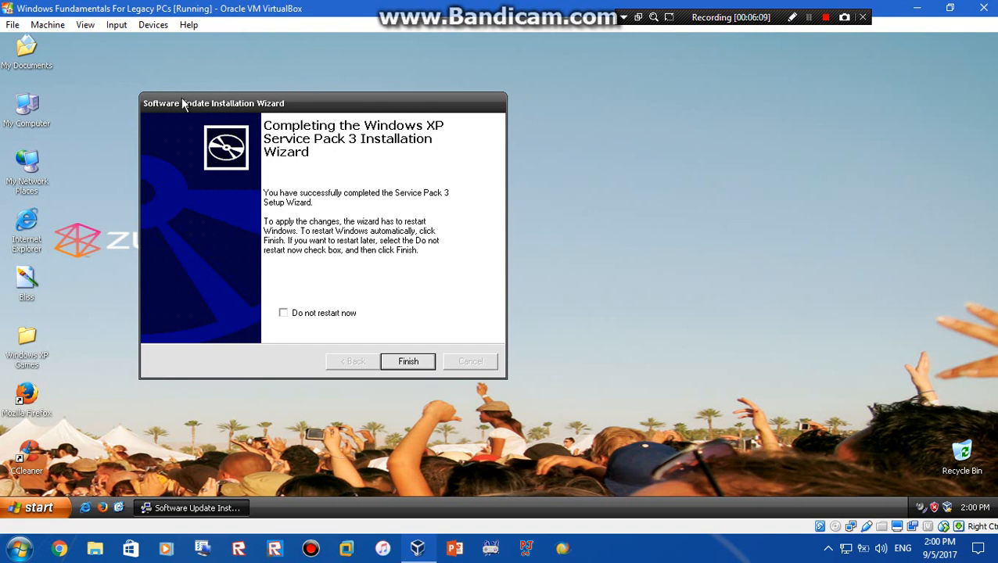
mouse_move(532, 449)
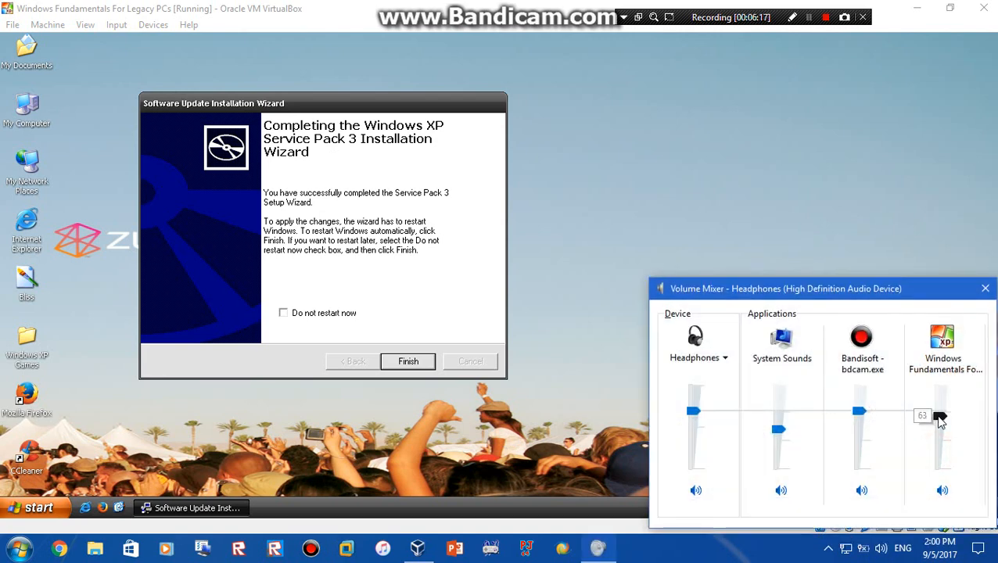
left_click(986, 288)
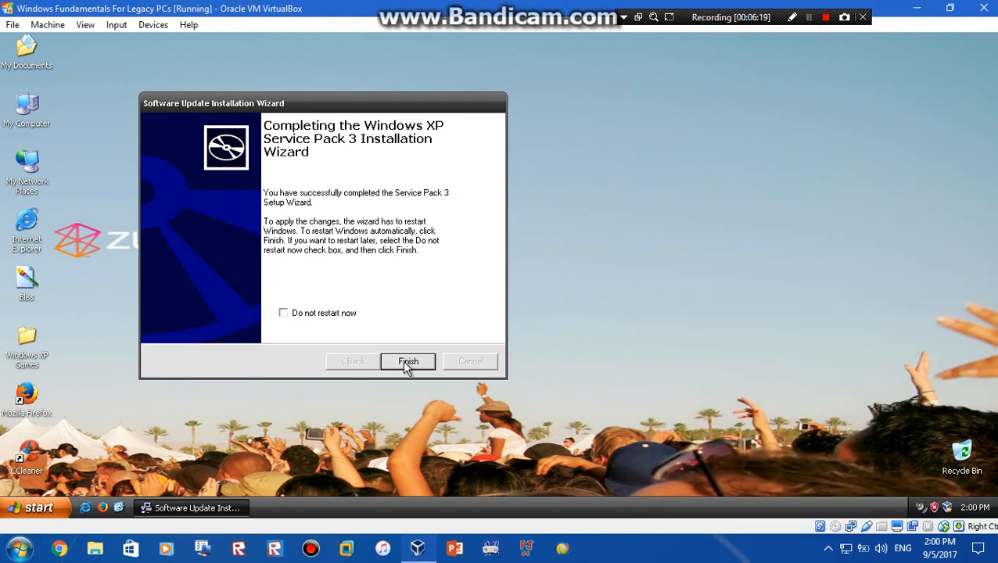
left_click(408, 361)
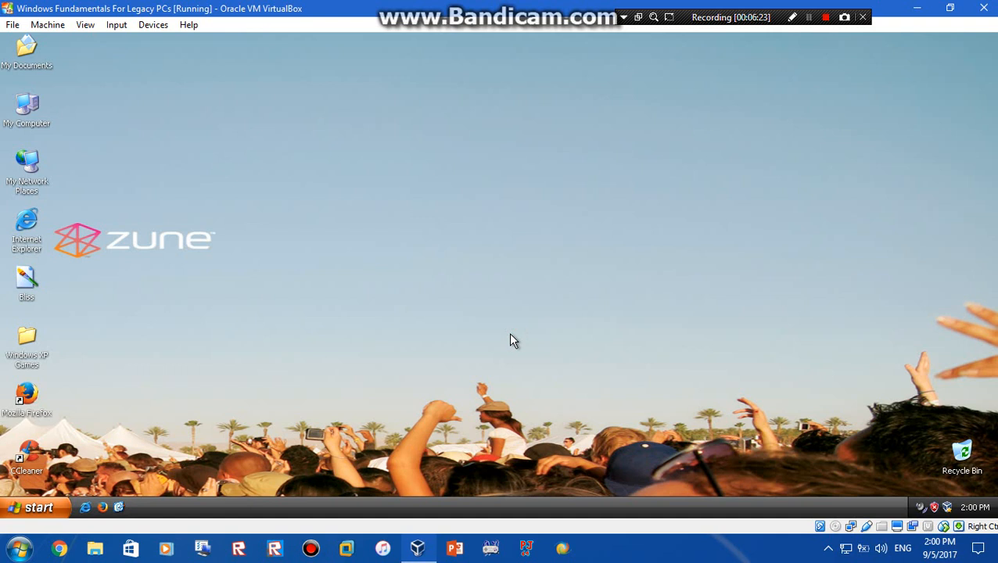
Step: Open and close the guest Start menu while Windows restarts to apply SP3
left_click(35, 506)
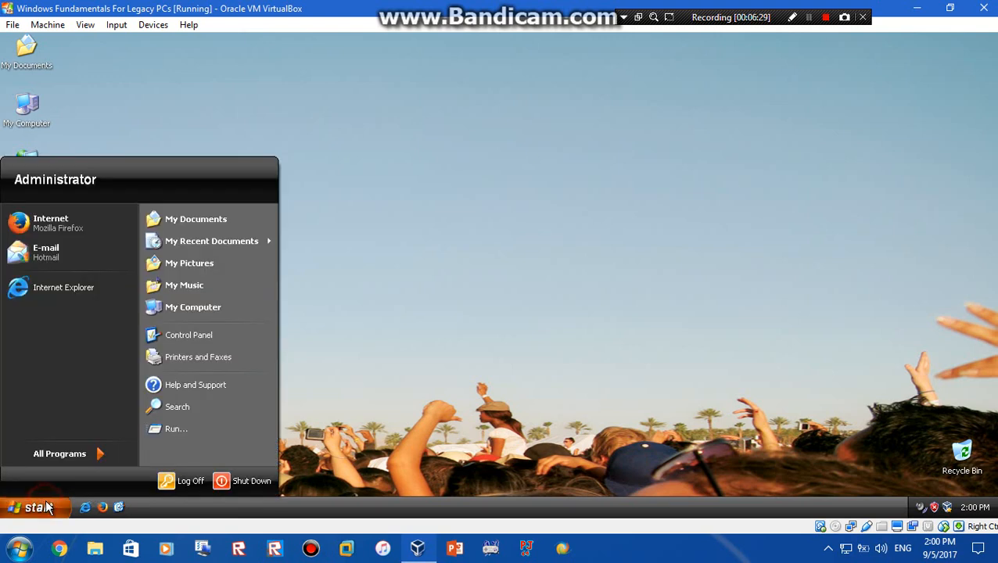
left_click(665, 210)
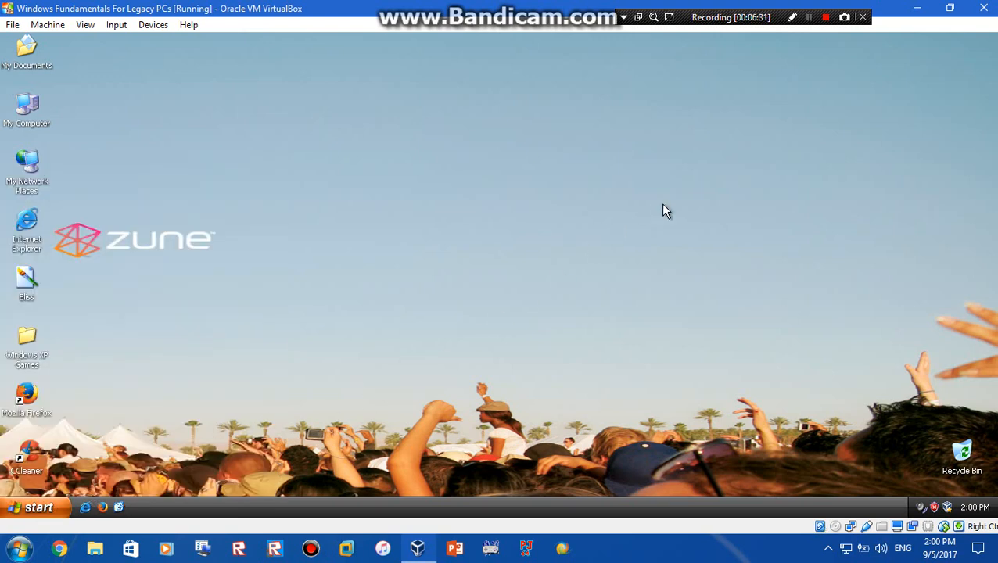
mouse_move(493, 341)
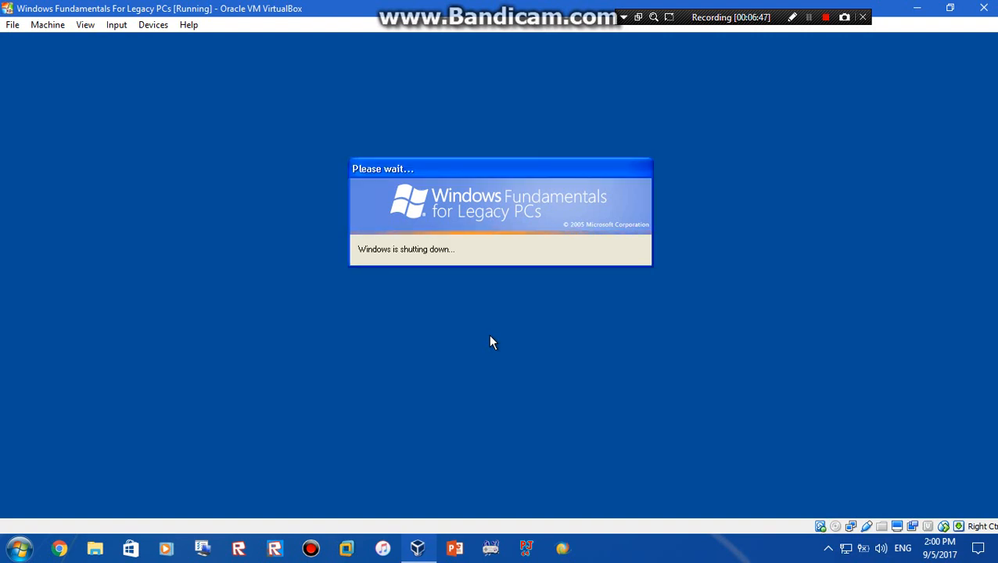
mouse_move(397, 205)
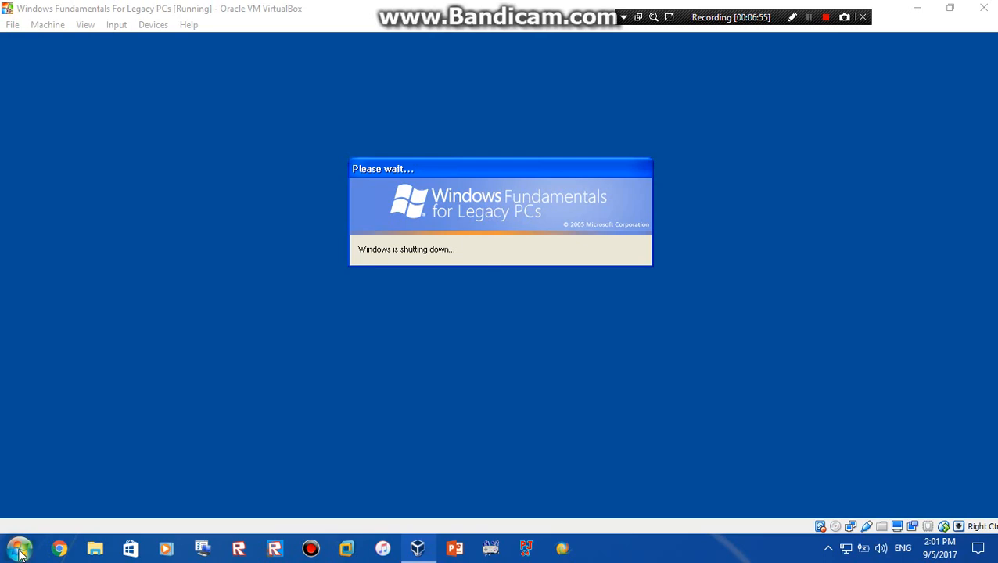
mouse_move(117, 510)
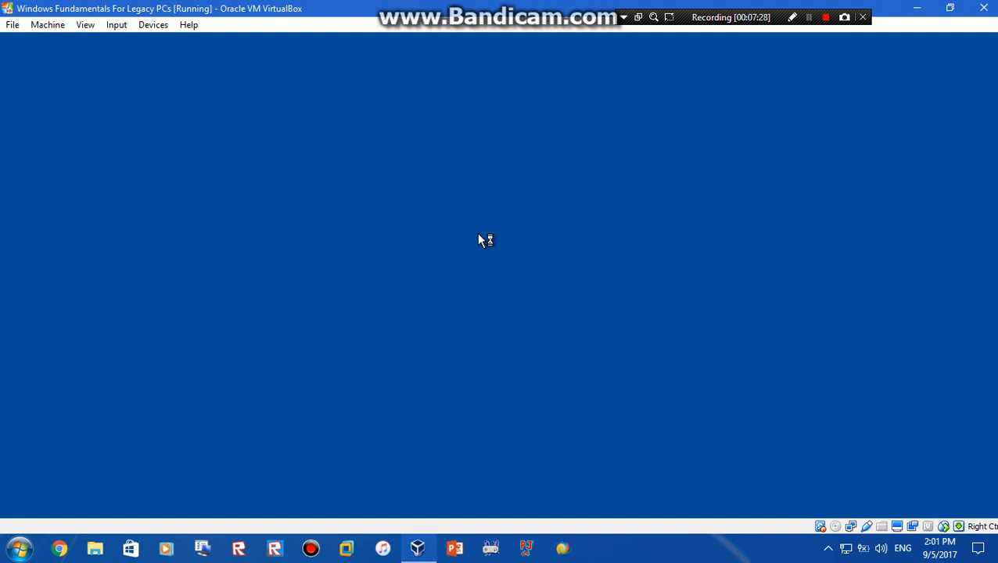
mouse_move(300, 281)
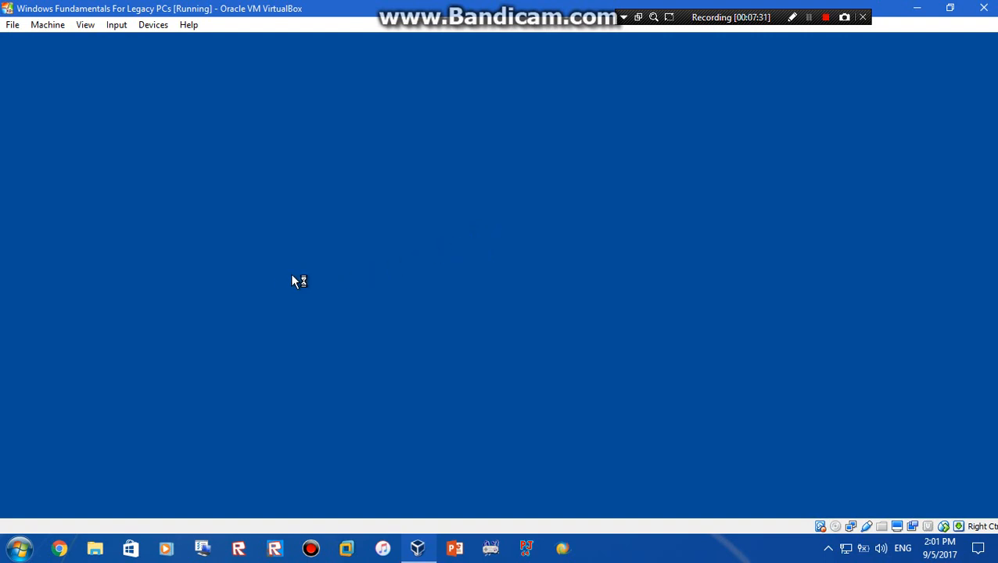
mouse_move(620, 347)
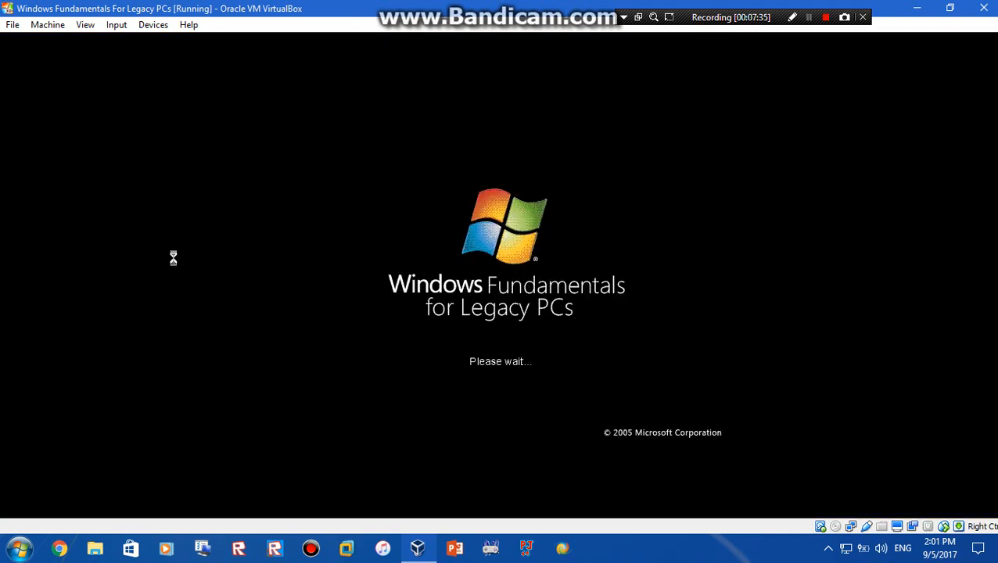
mouse_move(565, 373)
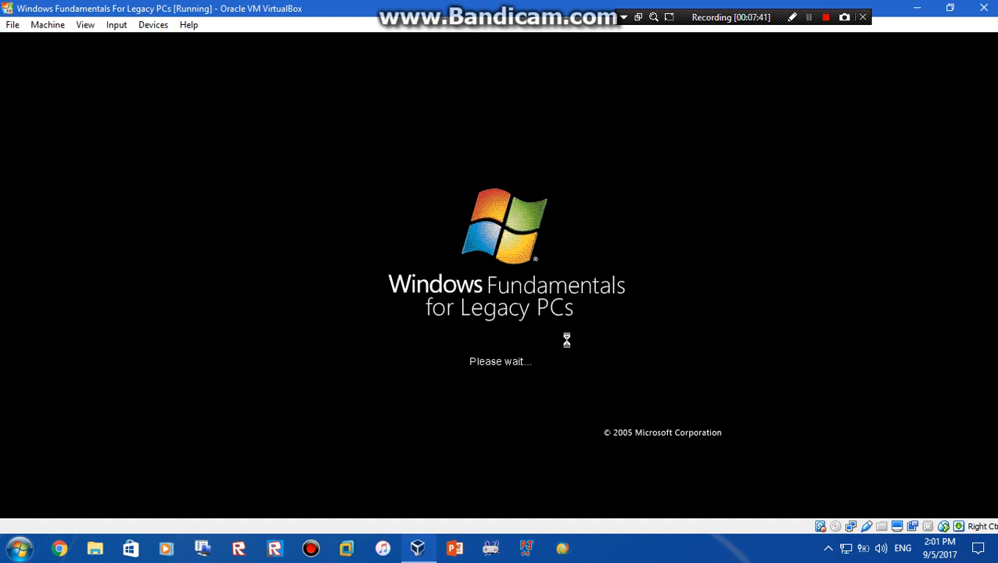
mouse_move(481, 314)
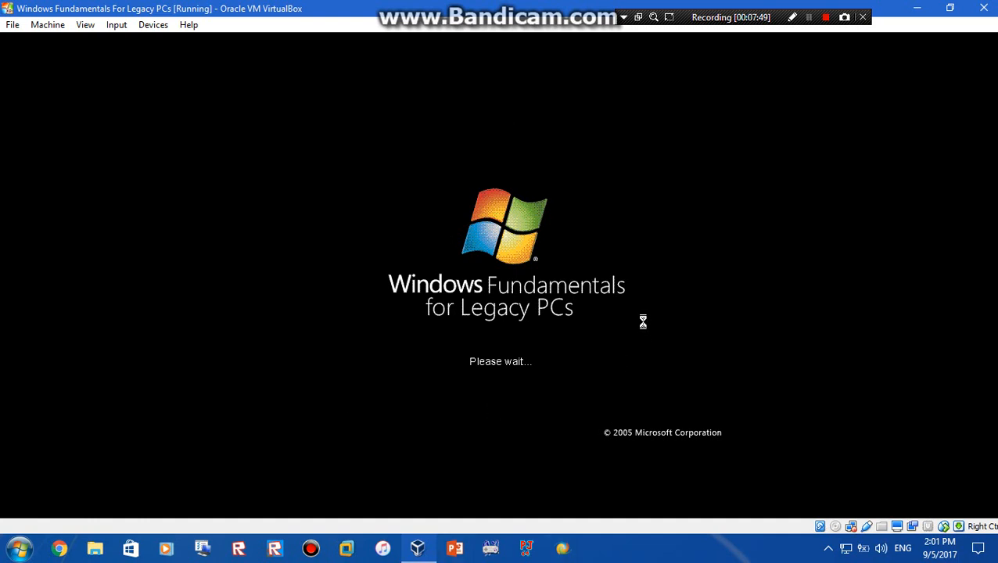
mouse_move(526, 527)
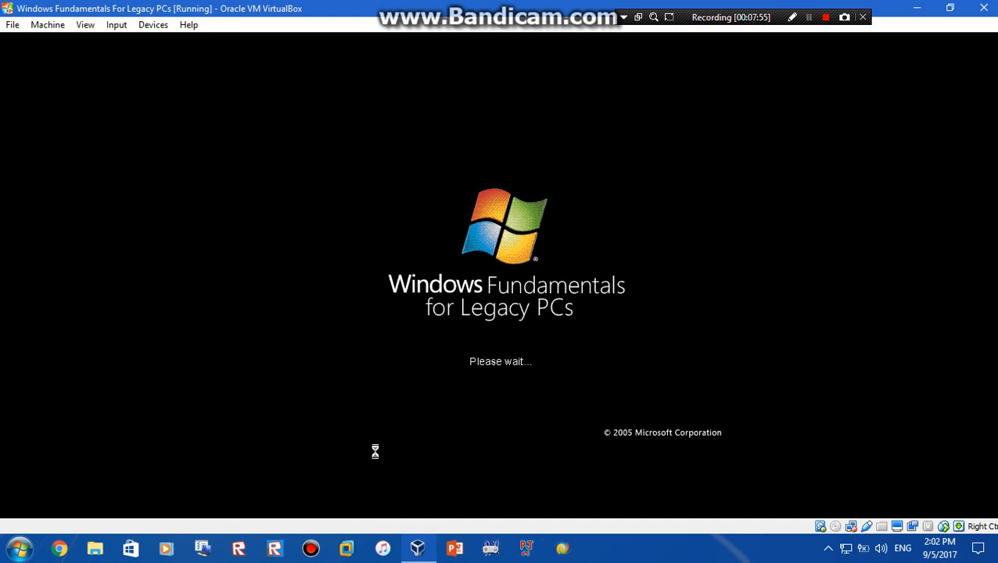
mouse_move(753, 108)
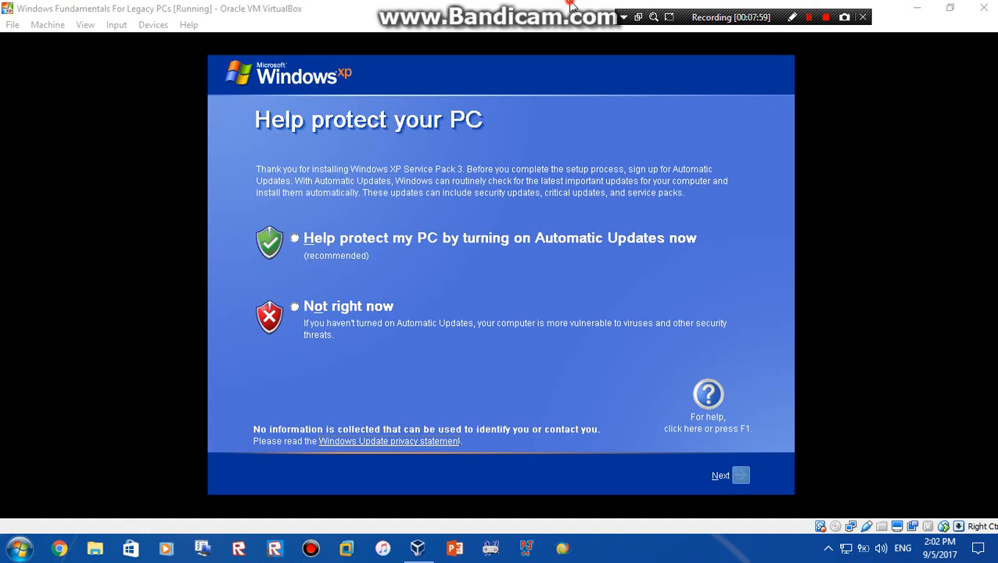
mouse_move(614, 164)
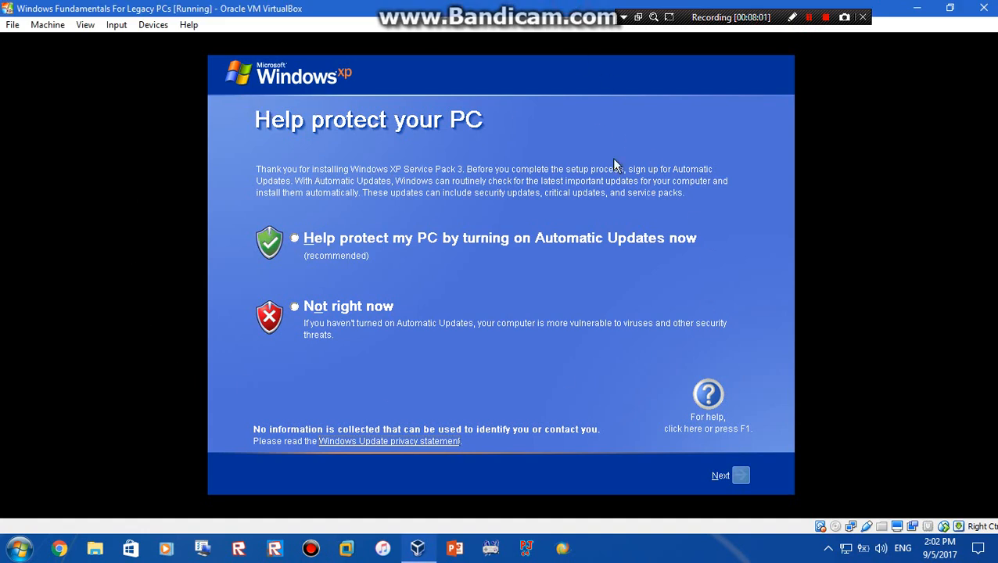
mouse_move(237, 84)
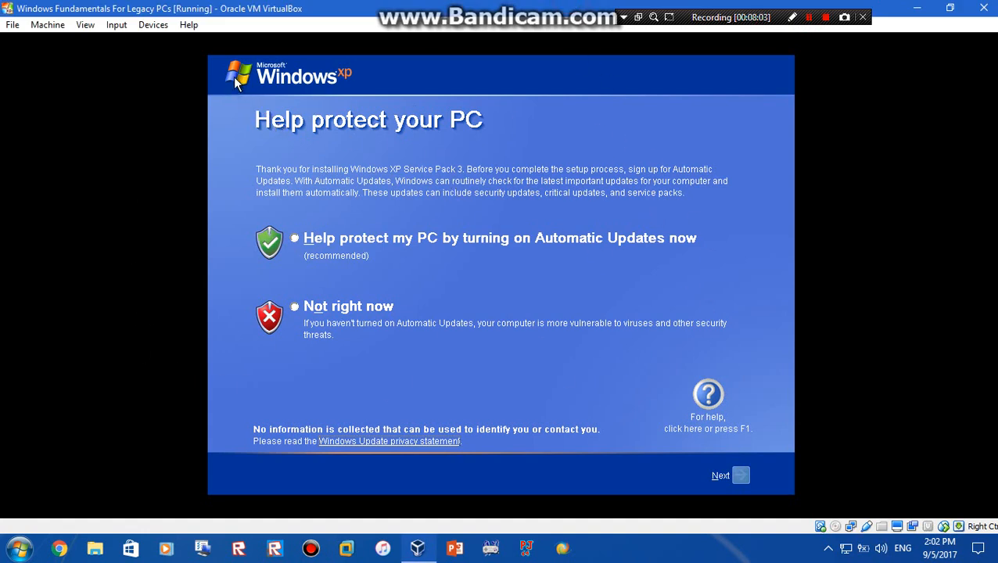
mouse_move(283, 319)
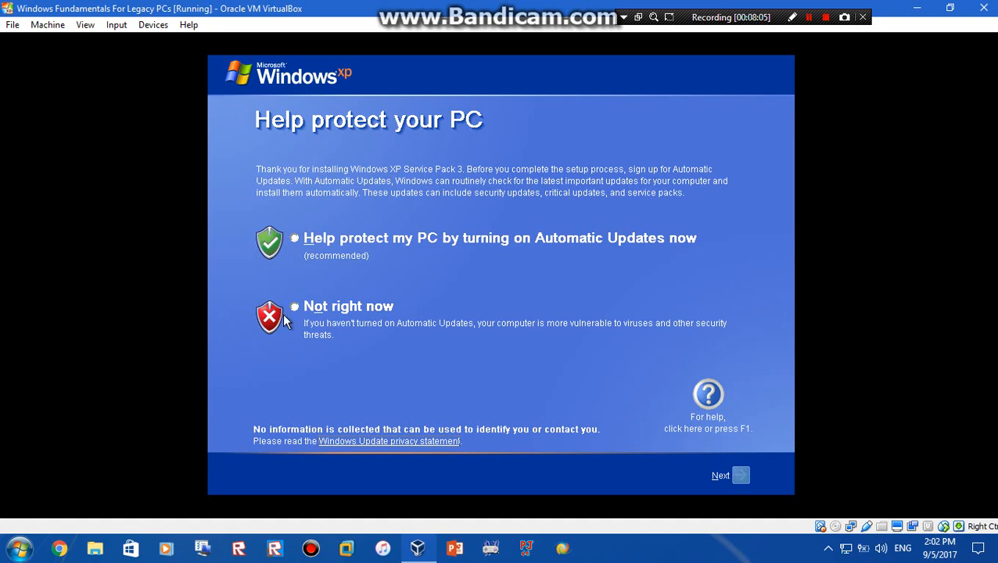
Step: Choose 'Not right now' for Automatic Updates and continue to the logon screen
left_click(294, 305)
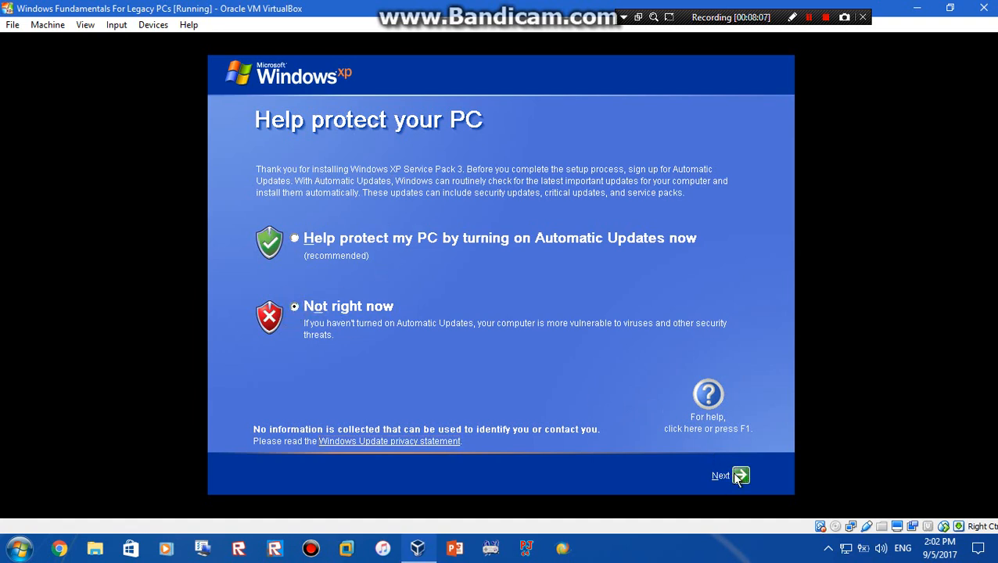
left_click(729, 475)
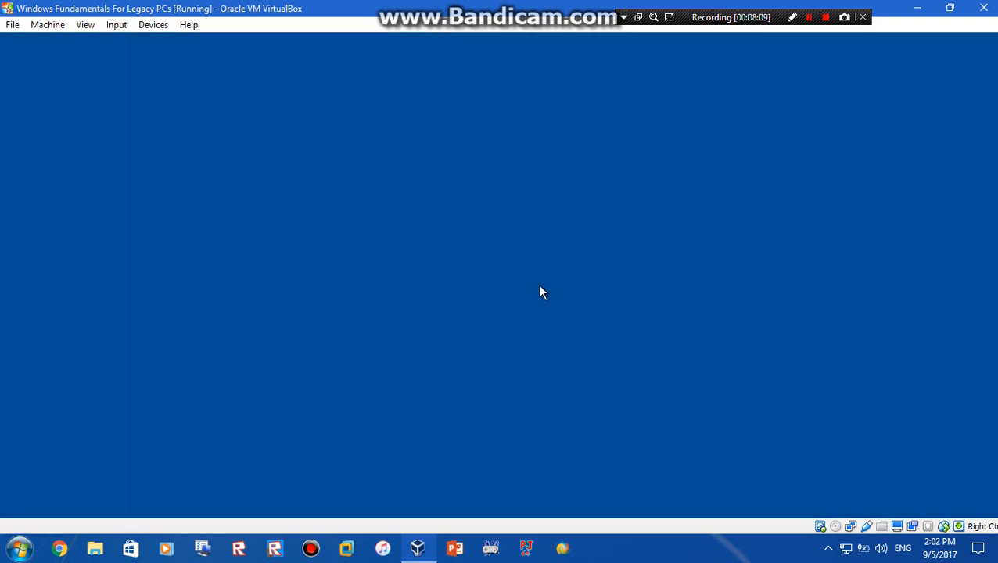
mouse_move(501, 208)
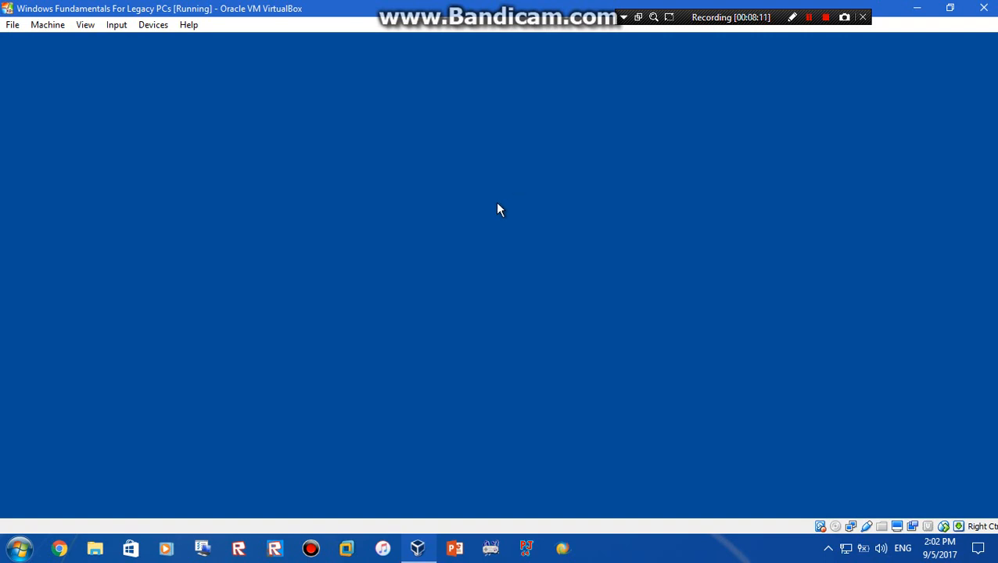
mouse_move(435, 249)
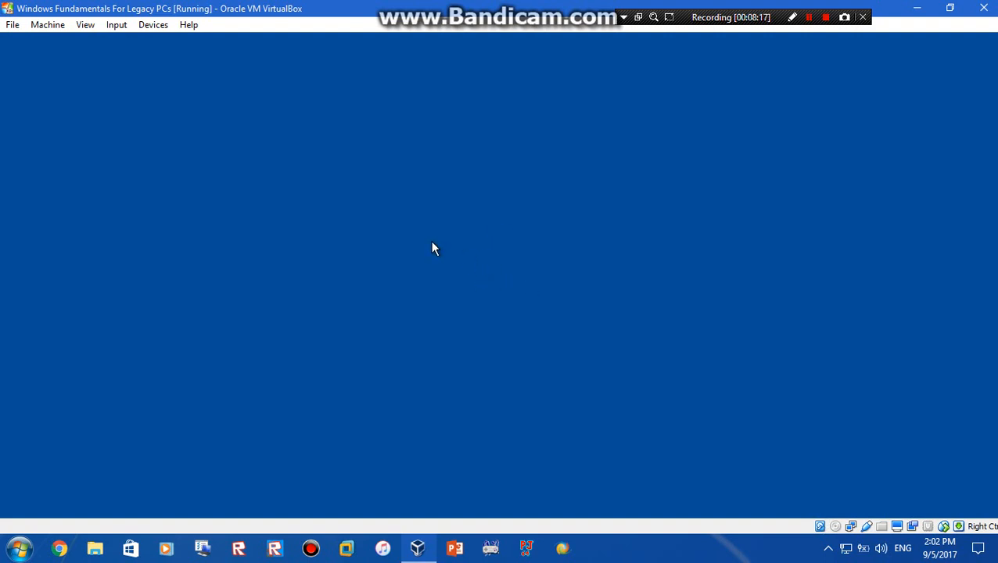
mouse_move(569, 262)
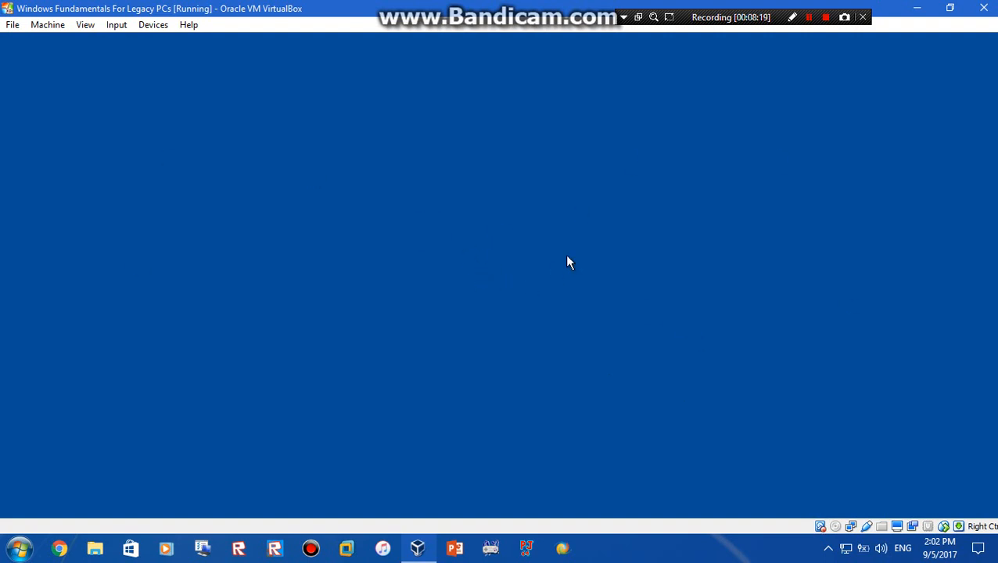
mouse_move(754, 215)
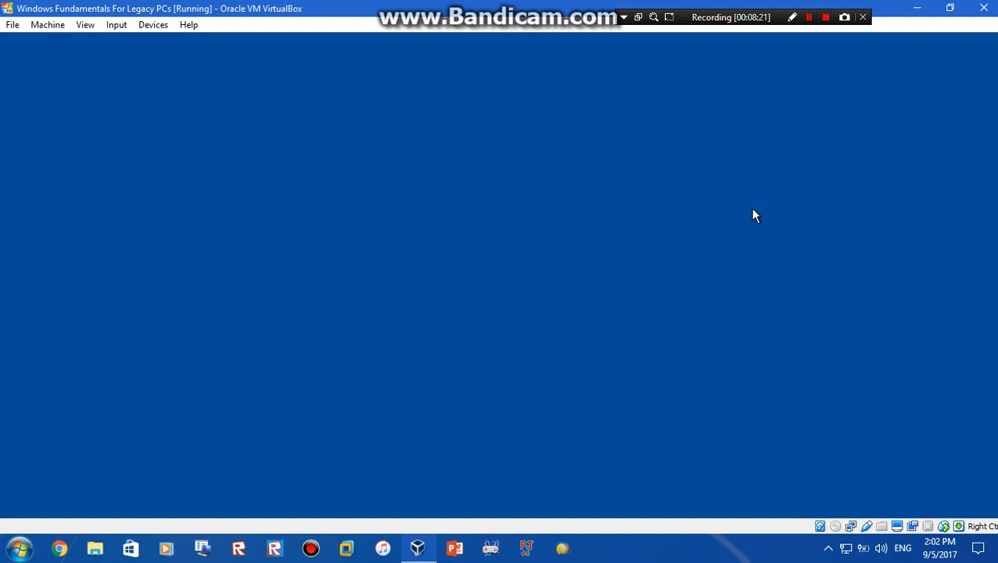
mouse_move(548, 261)
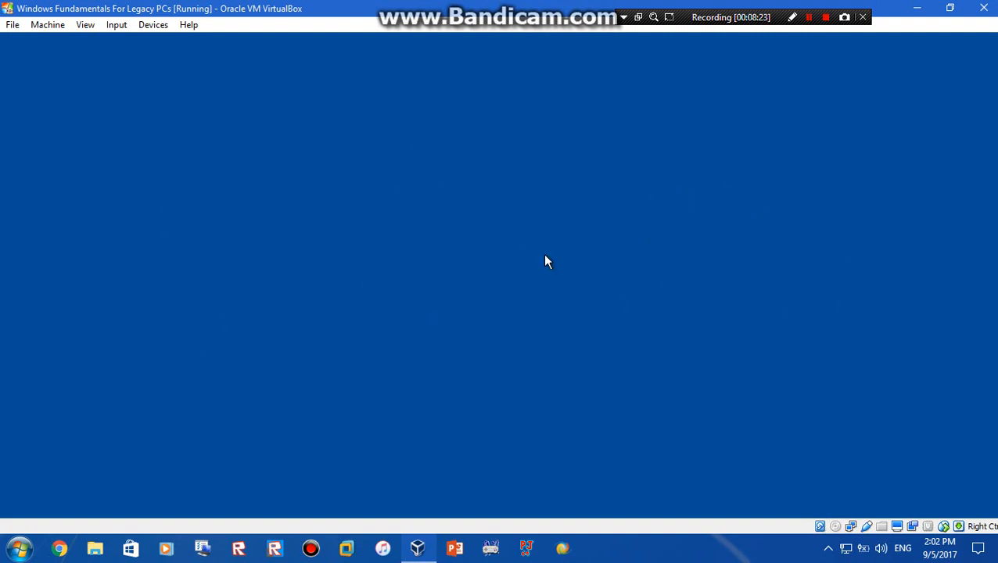
mouse_move(631, 389)
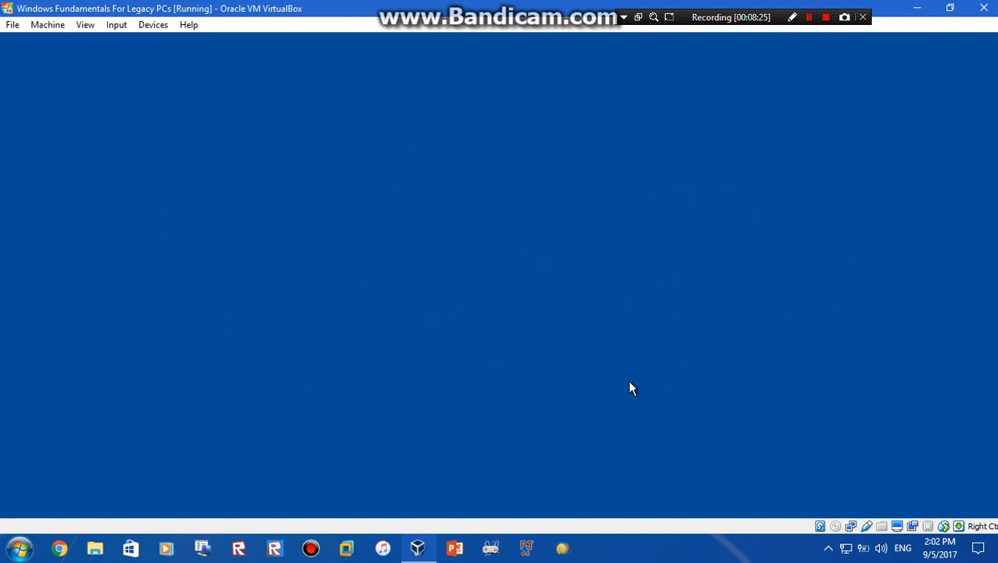
mouse_move(537, 213)
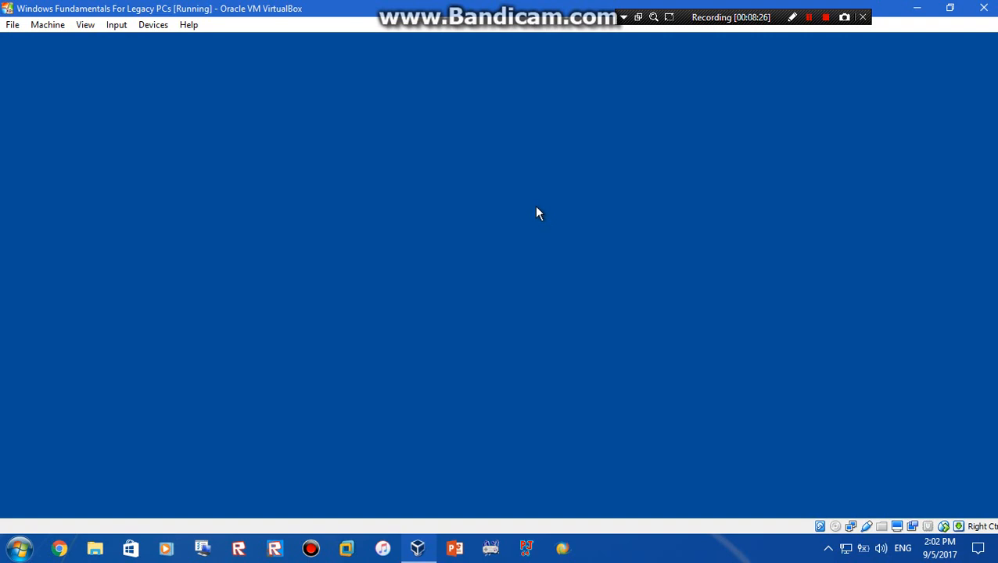
mouse_move(701, 480)
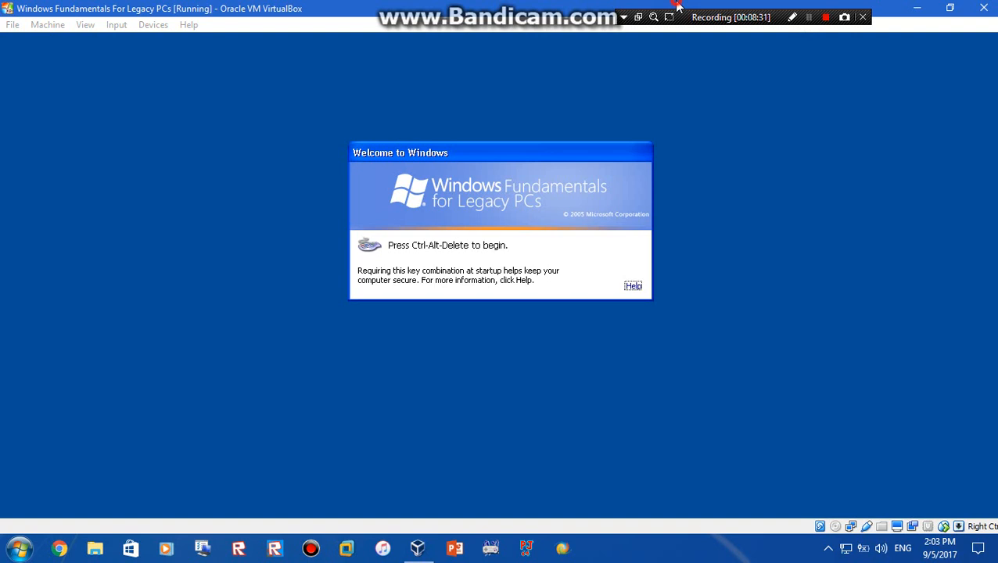
Step: Send Ctrl+Alt+Del and log on to the guest as Administrator
key("ctrl+alt+delete")
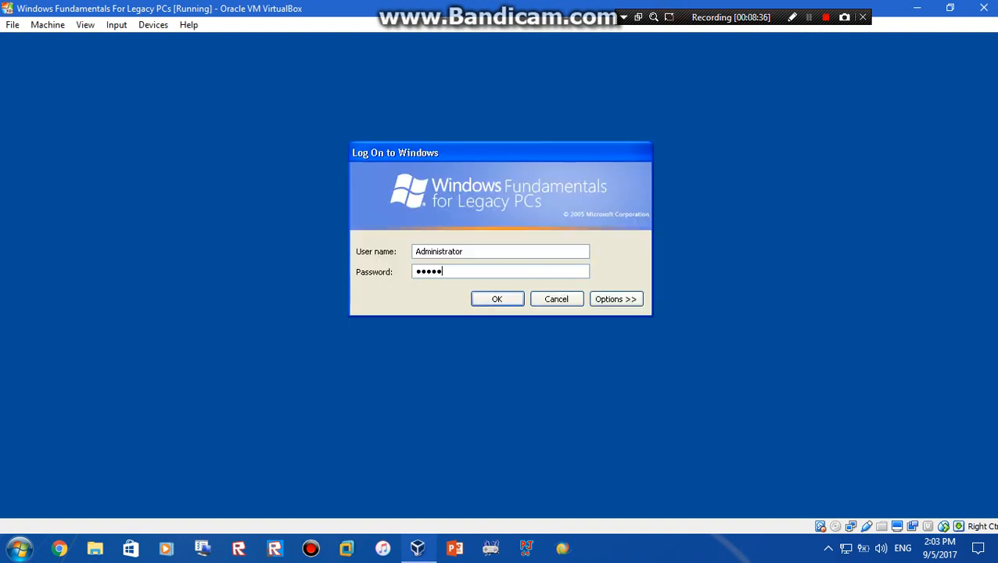
left_click(497, 298)
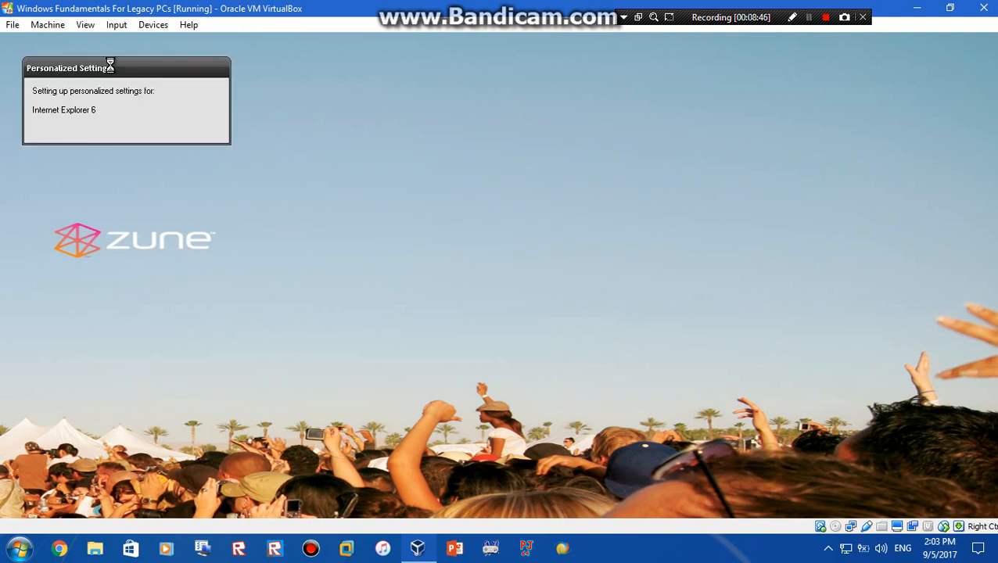
mouse_move(60, 117)
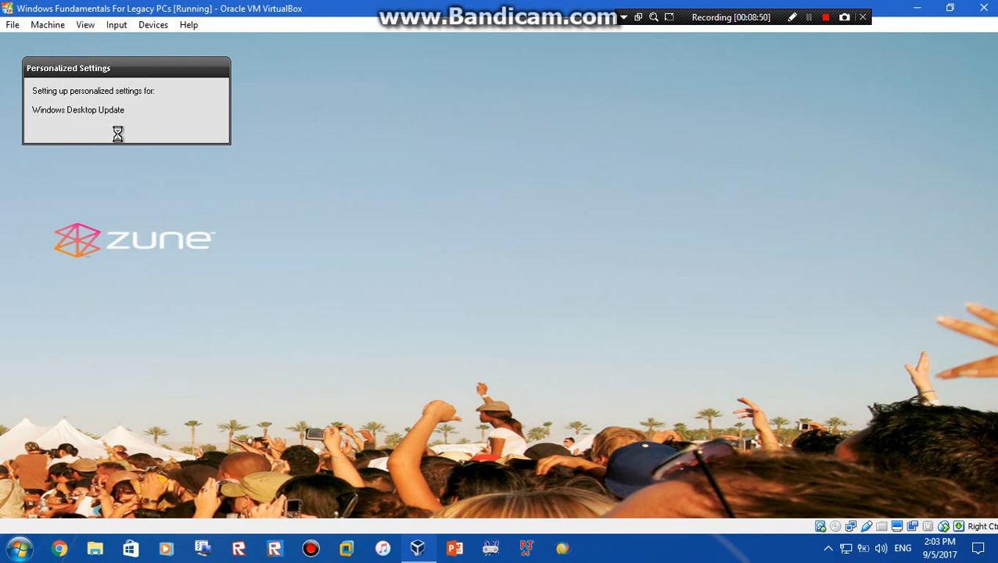
mouse_move(261, 165)
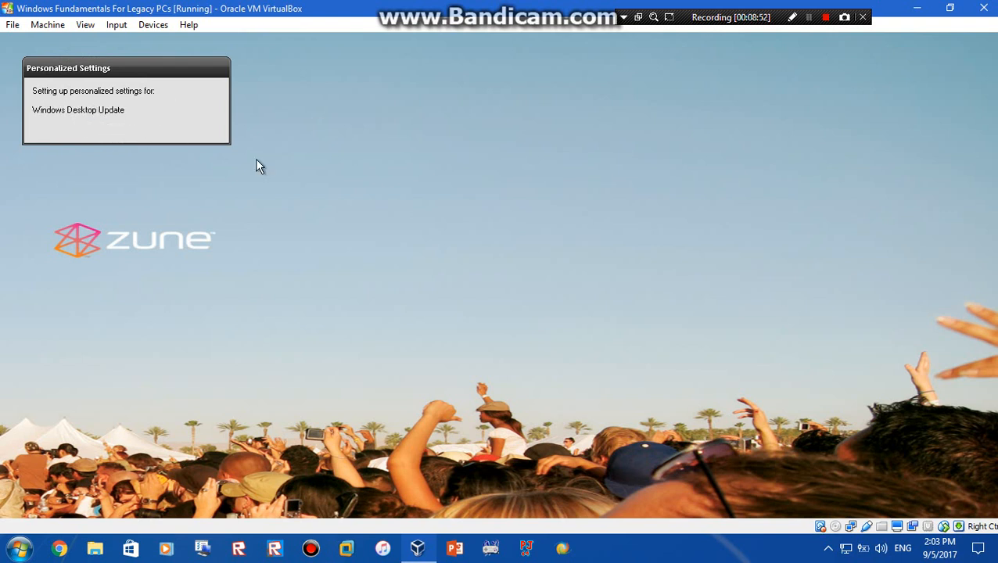
mouse_move(263, 151)
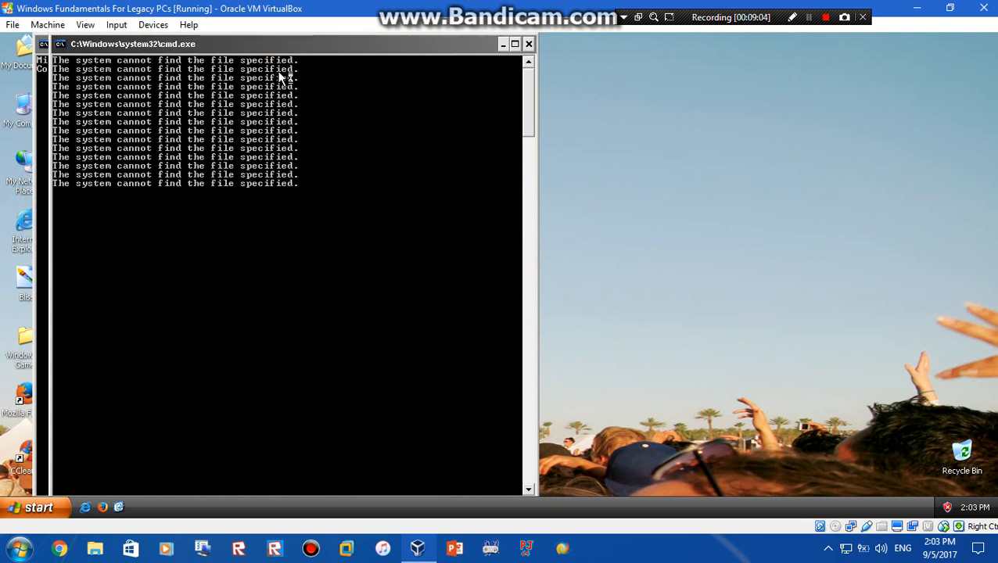
Step: Dismiss cmd.exe, check My Computer properties, and run winver to confirm Service Pack 3
left_click(528, 44)
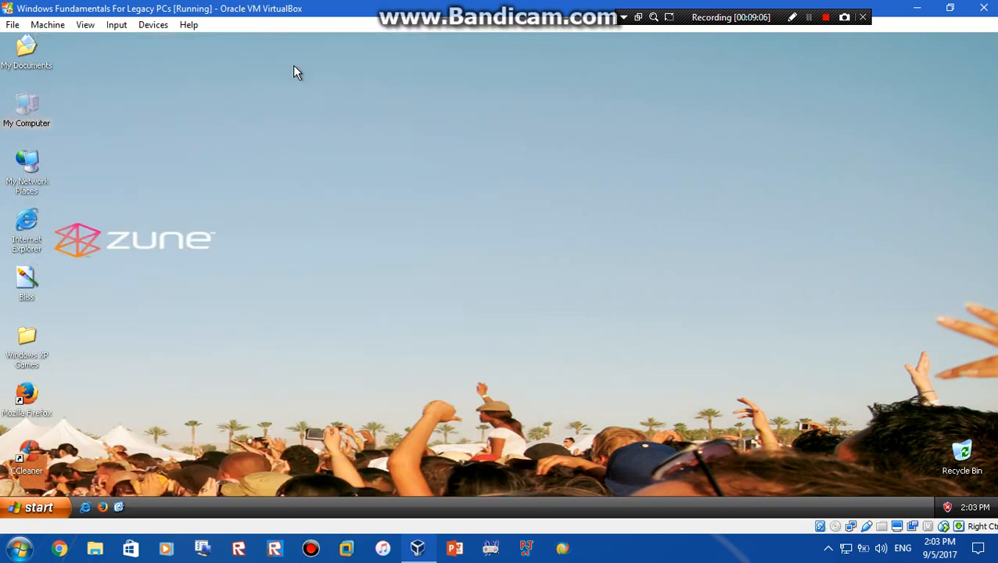
right_click(27, 110)
type("winver")
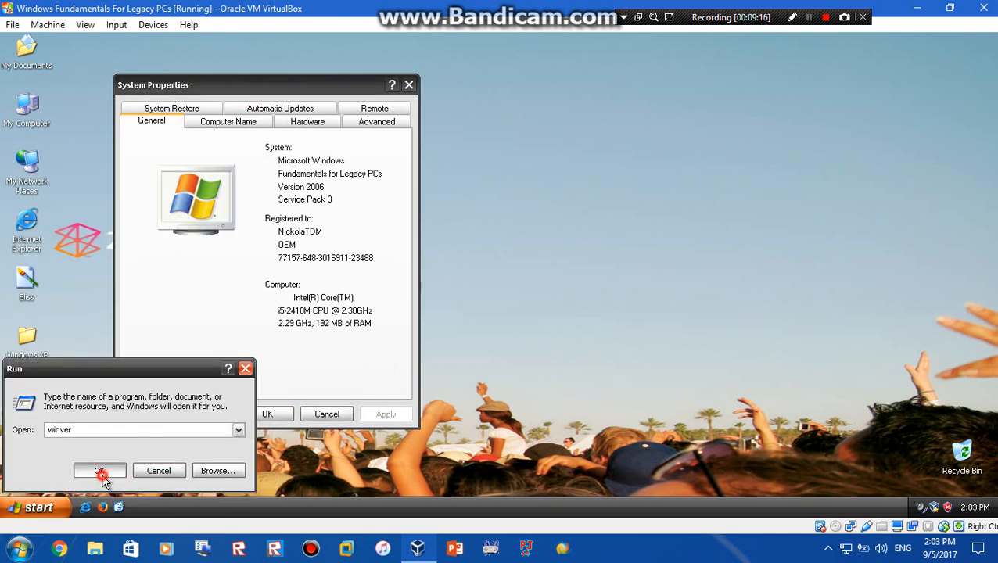
left_click(99, 470)
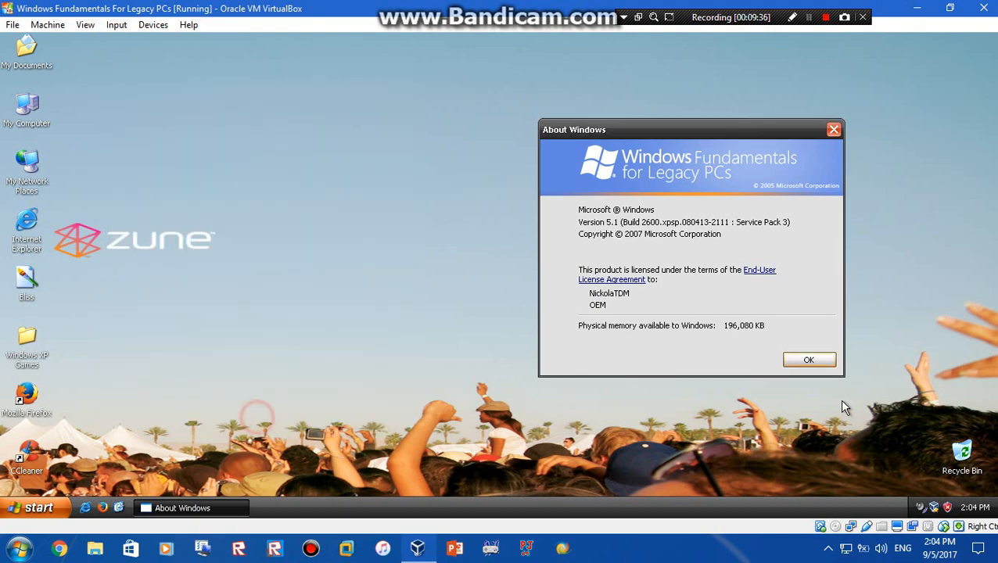
Step: Close the VM window and choose 'Power off the machine'
left_click(983, 9)
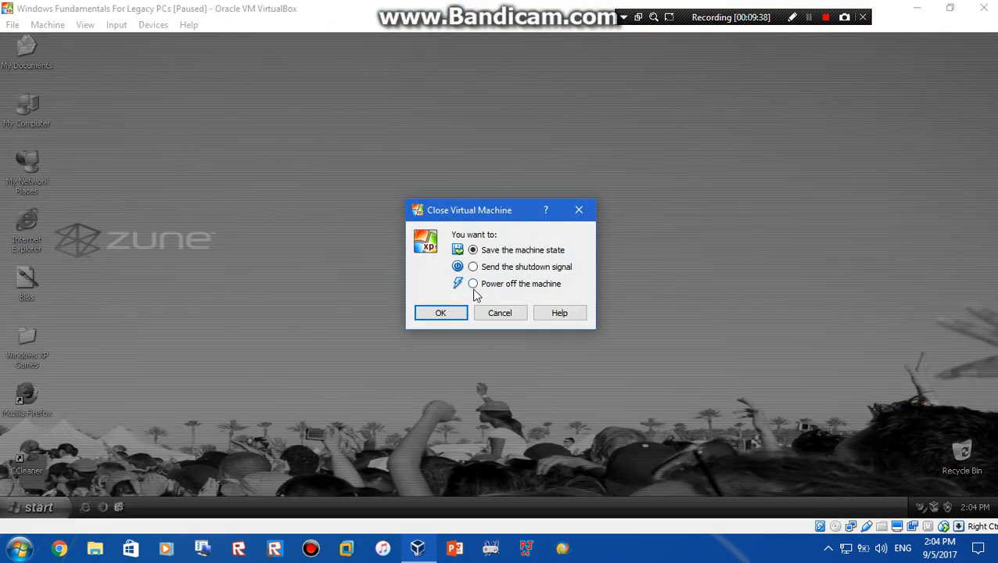
left_click(440, 313)
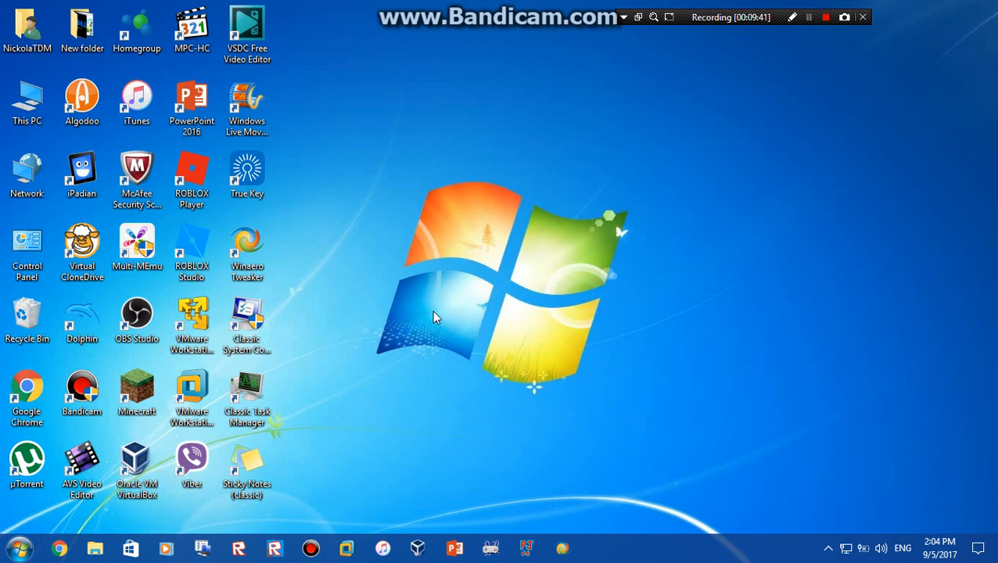
mouse_move(805, 8)
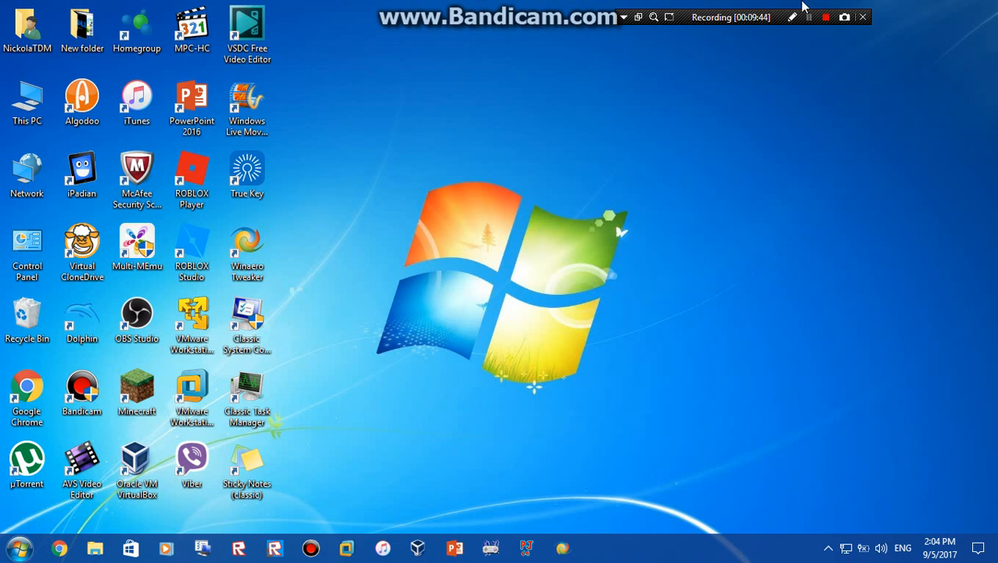